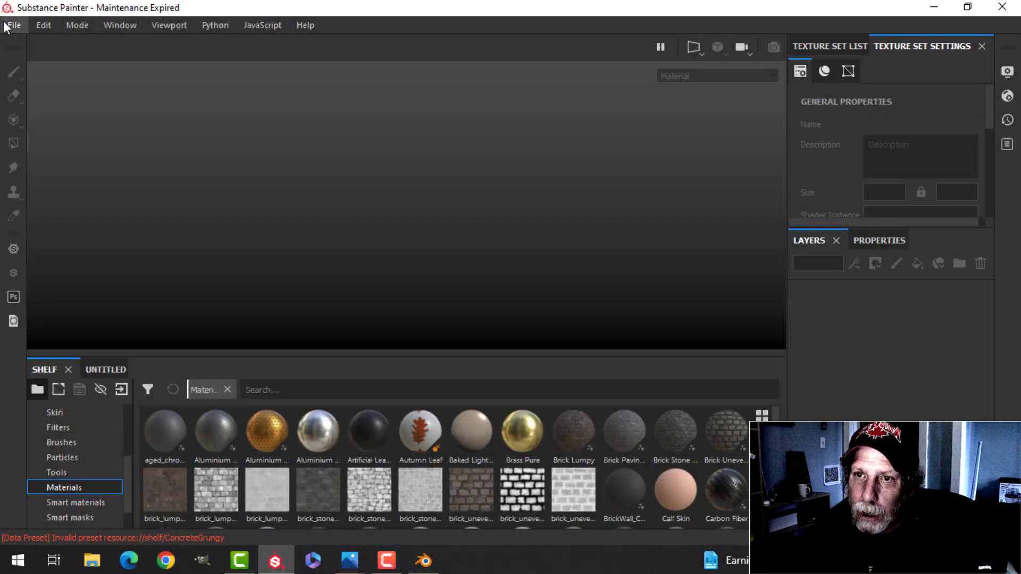
Step: Create a new project from the stapler mesh and bake its mesh maps, excluding the ID map
left_click(13, 25)
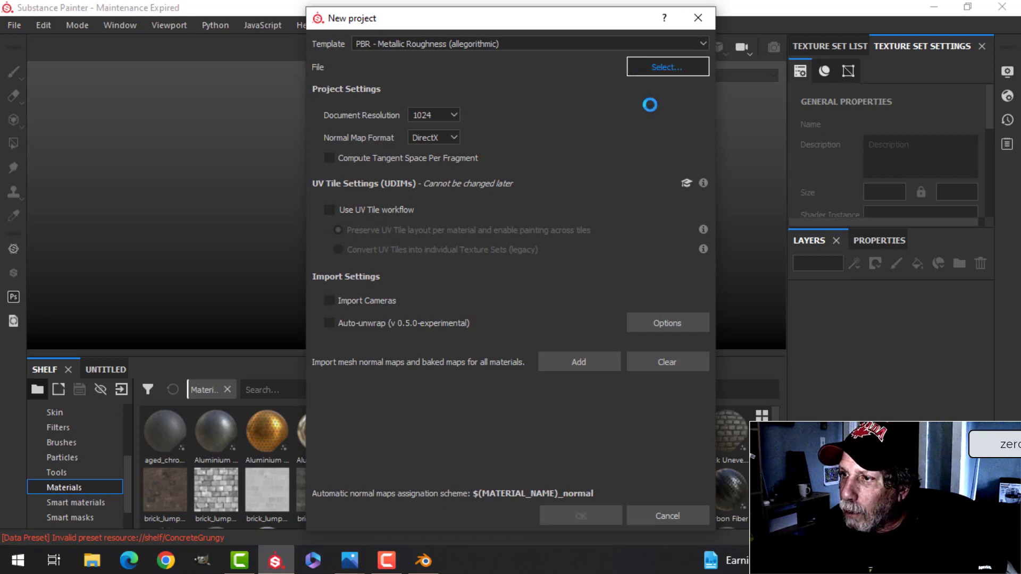
left_click(579, 515)
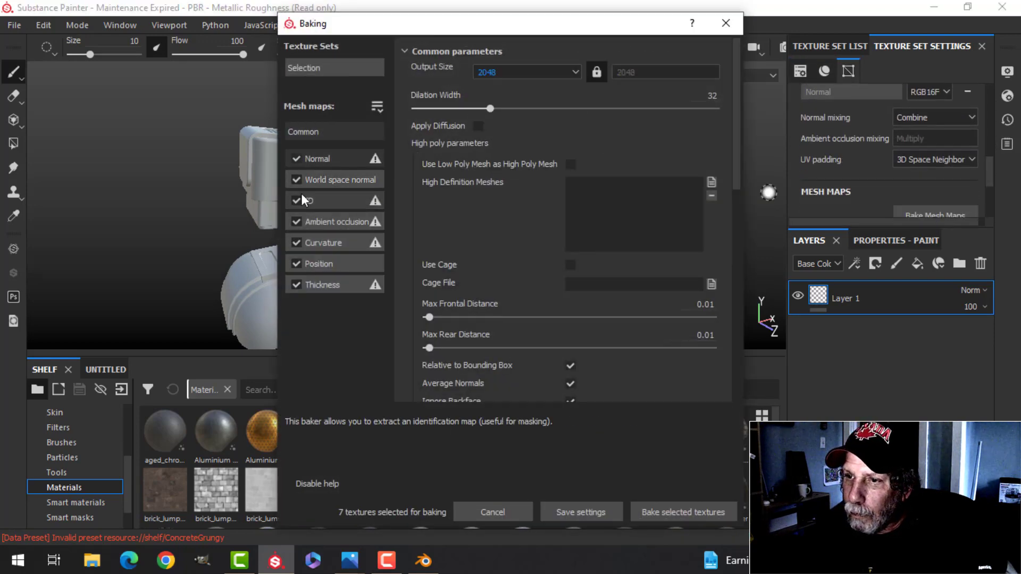
left_click(682, 512)
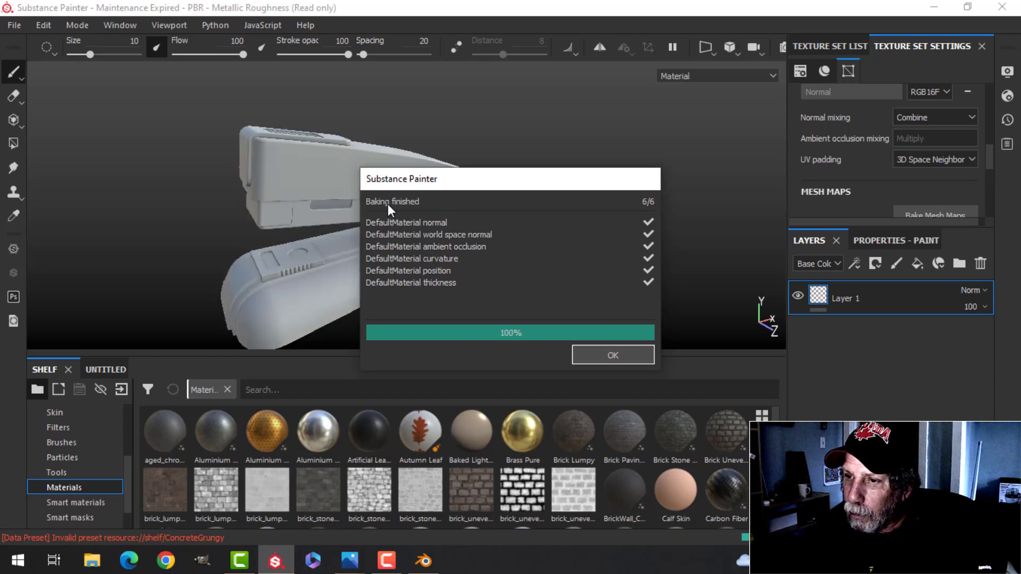
left_click(611, 354)
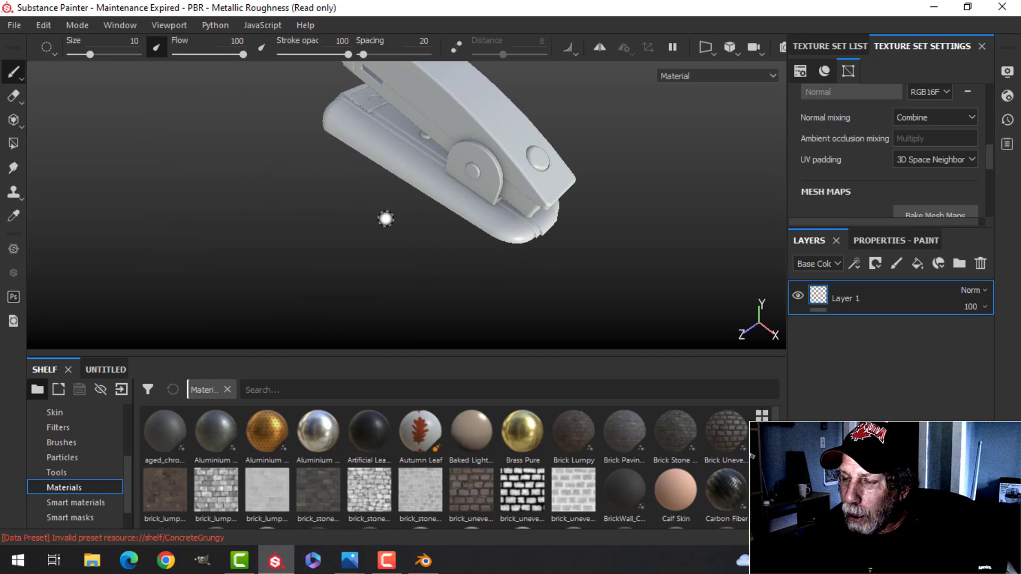
Step: Apply the Plastic Glossy Pure material to the stapler
left_click_drag(383, 217, 502, 251)
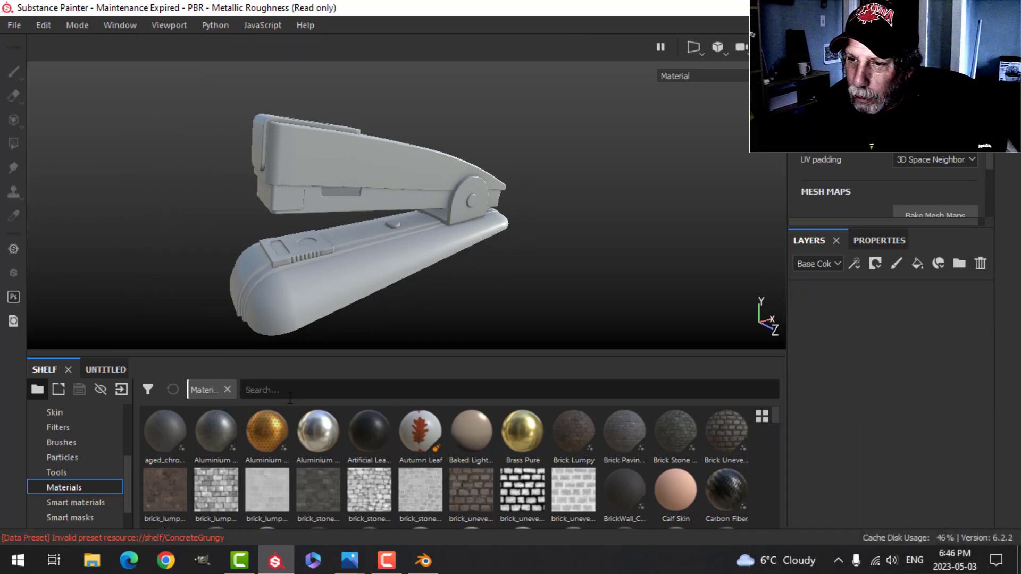
type("pl")
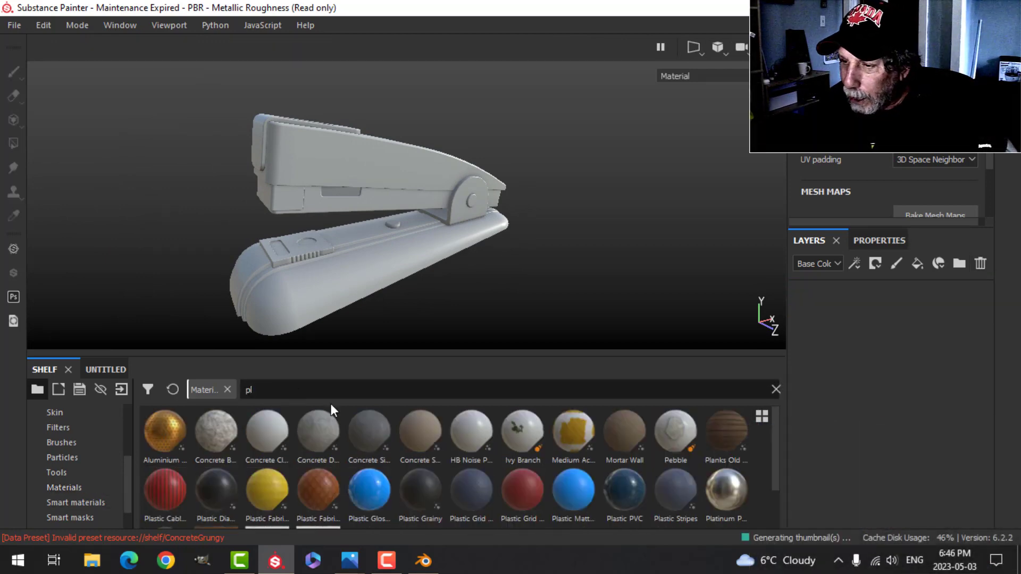
left_click(368, 492)
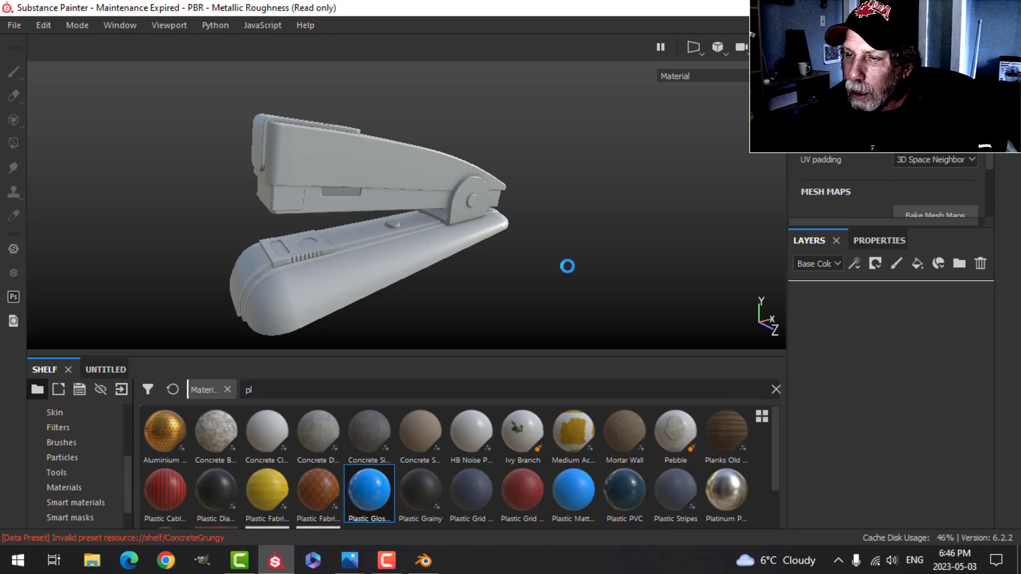
double_click(368, 490)
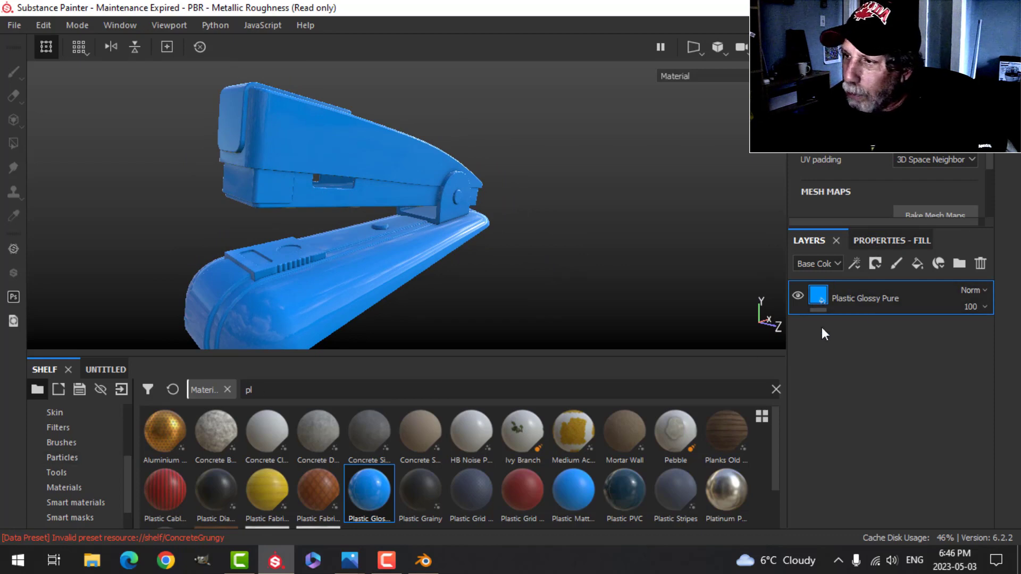
Step: Raise the plastic's roughness slightly and change its base colour from blue to yellow
left_click(890, 241)
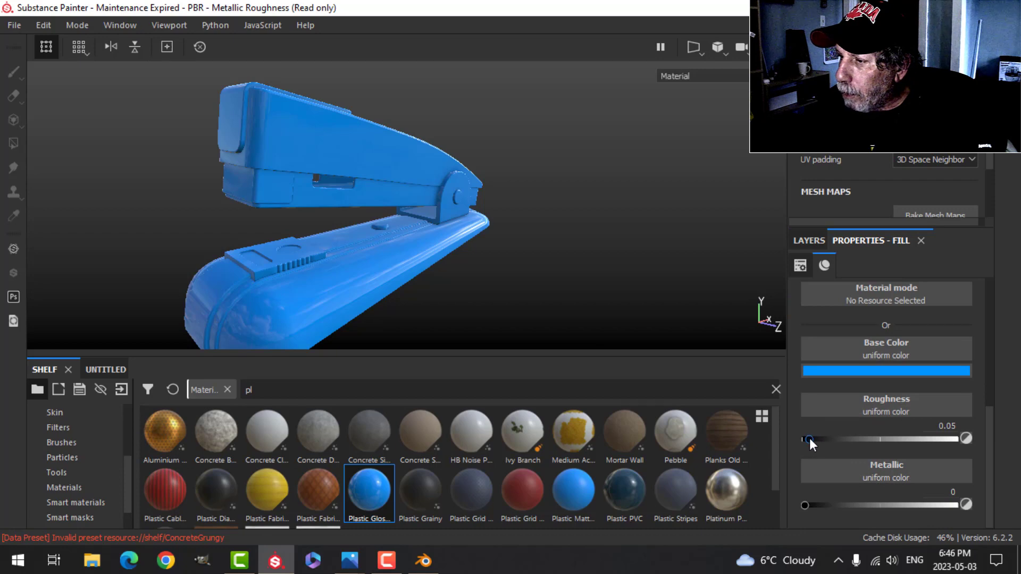
left_click_drag(805, 438, 819, 439)
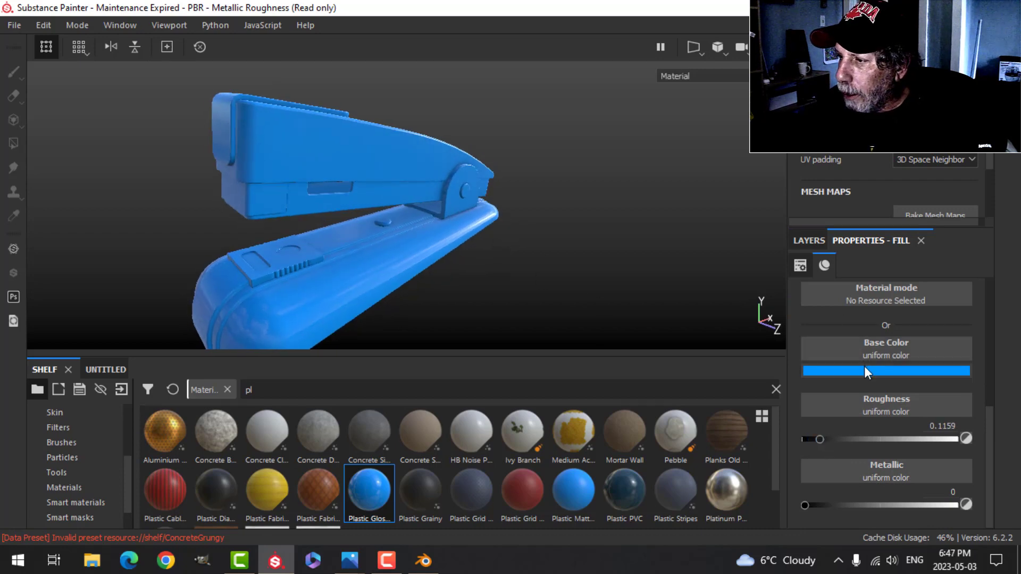
left_click(885, 371)
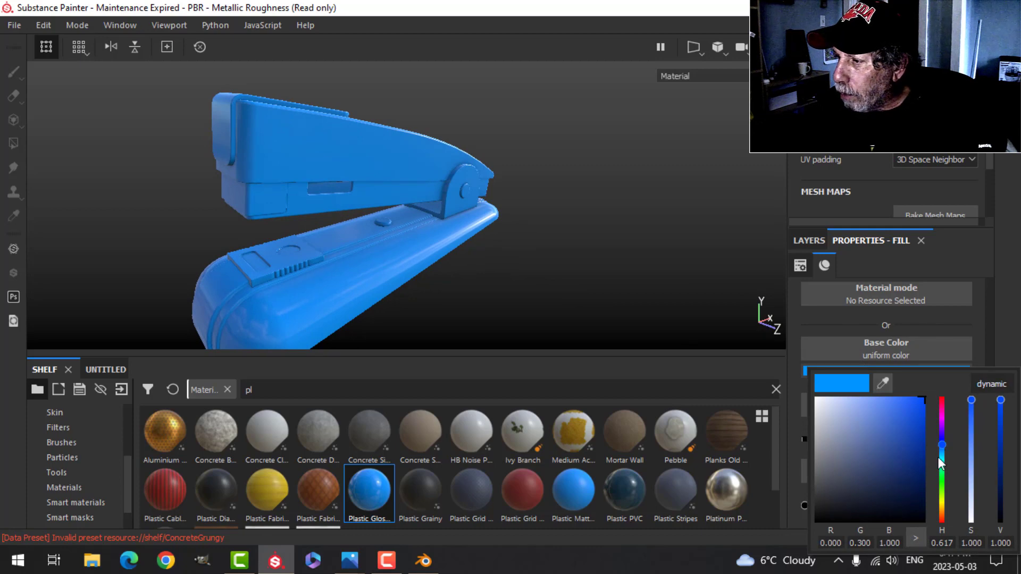
left_click_drag(941, 446, 940, 516)
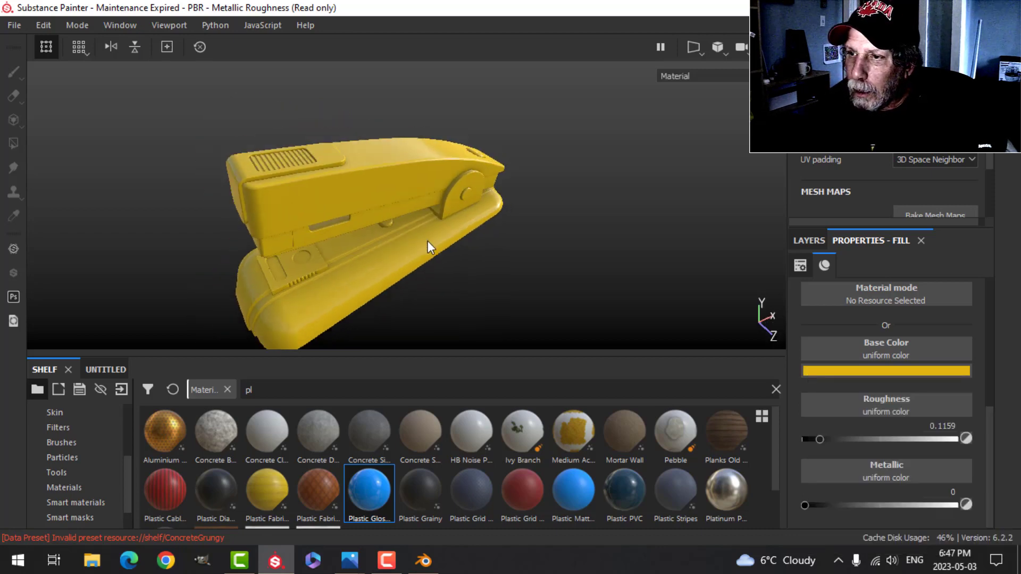
left_click_drag(428, 247, 474, 221)
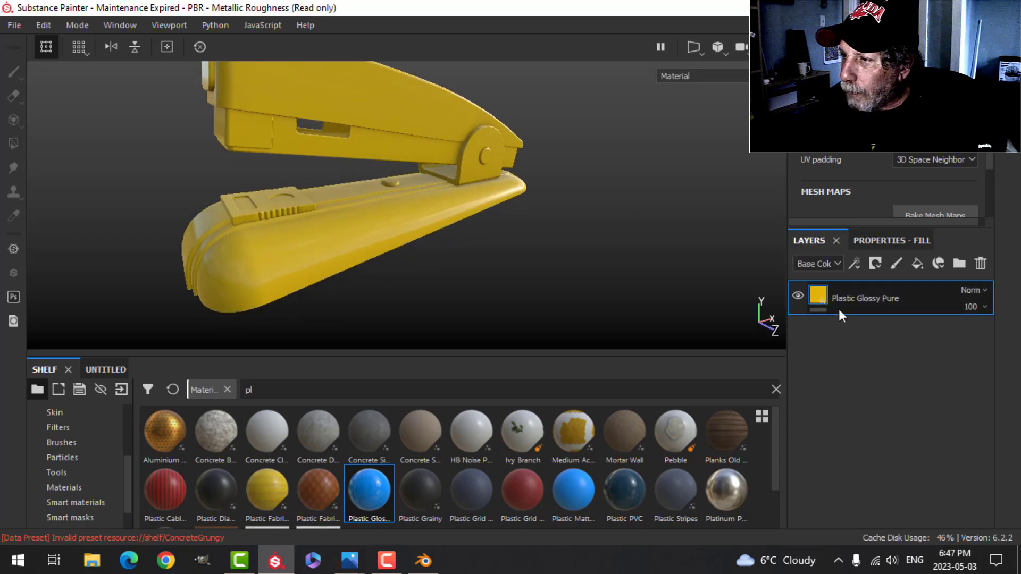
Step: Add a MatFinish Rough filter to the plastic layer with brushing intensity lowered to 0.34
right_click(866, 298)
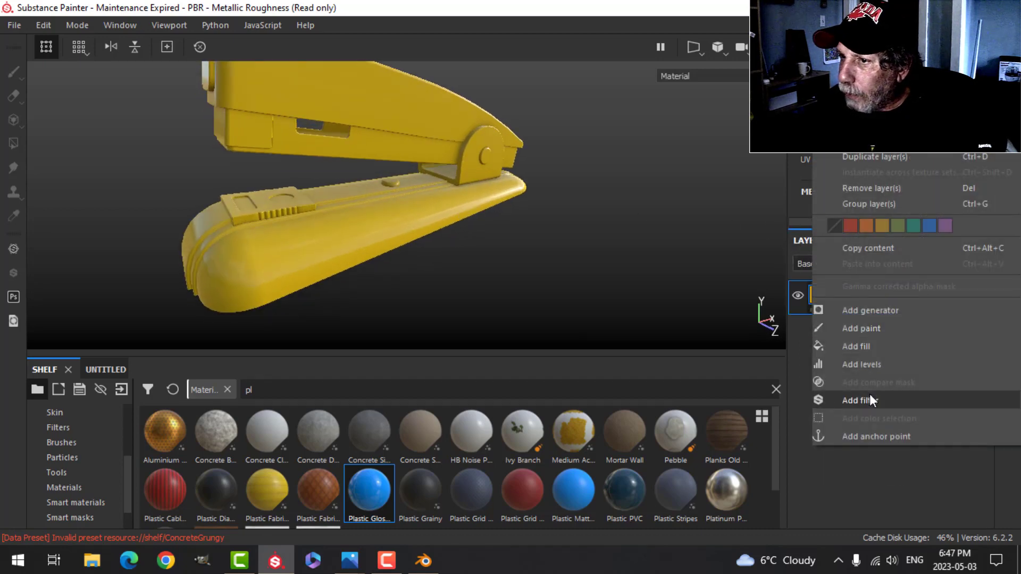
left_click(857, 399)
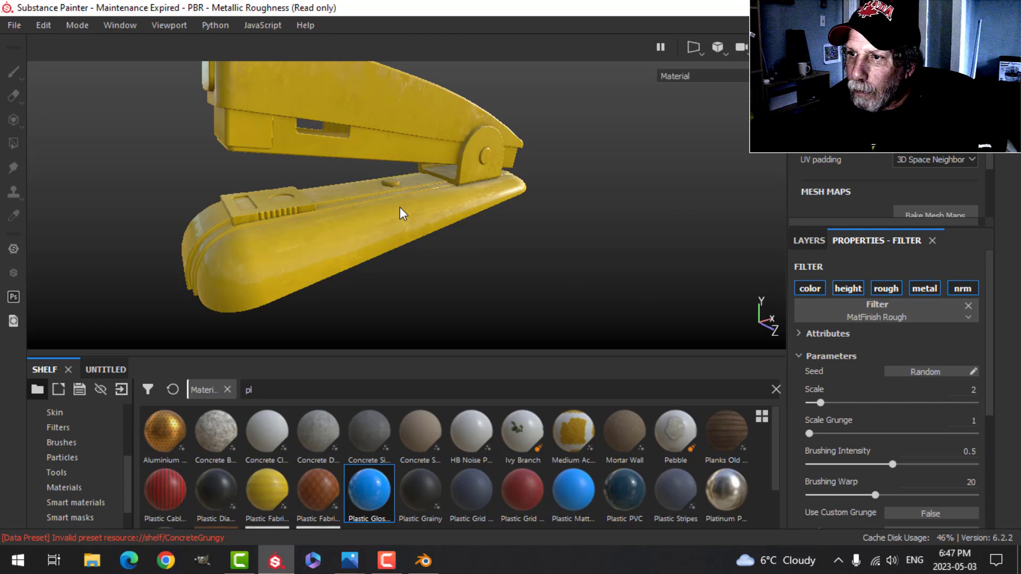
left_click_drag(400, 215, 536, 189)
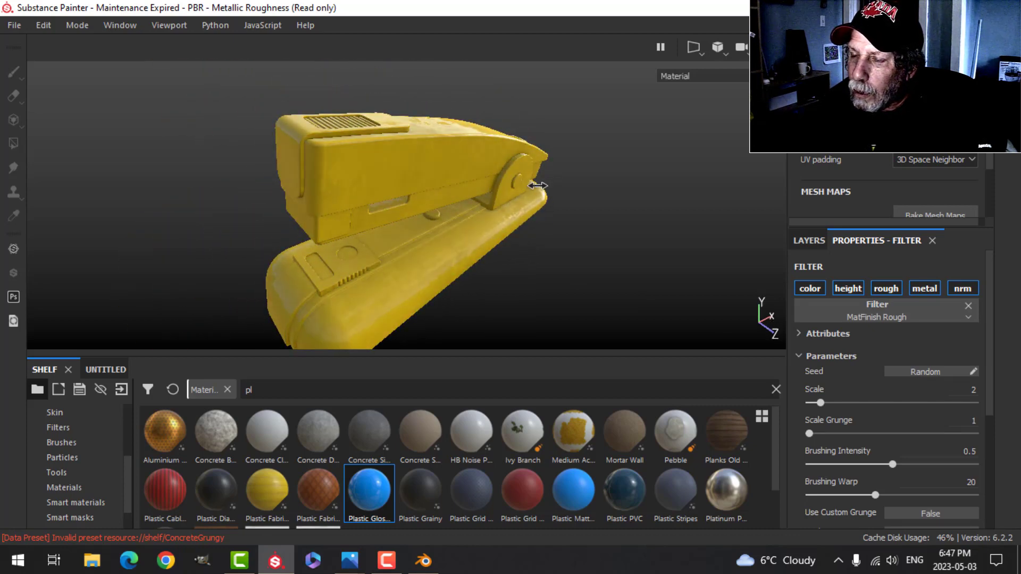
left_click_drag(534, 185, 449, 251)
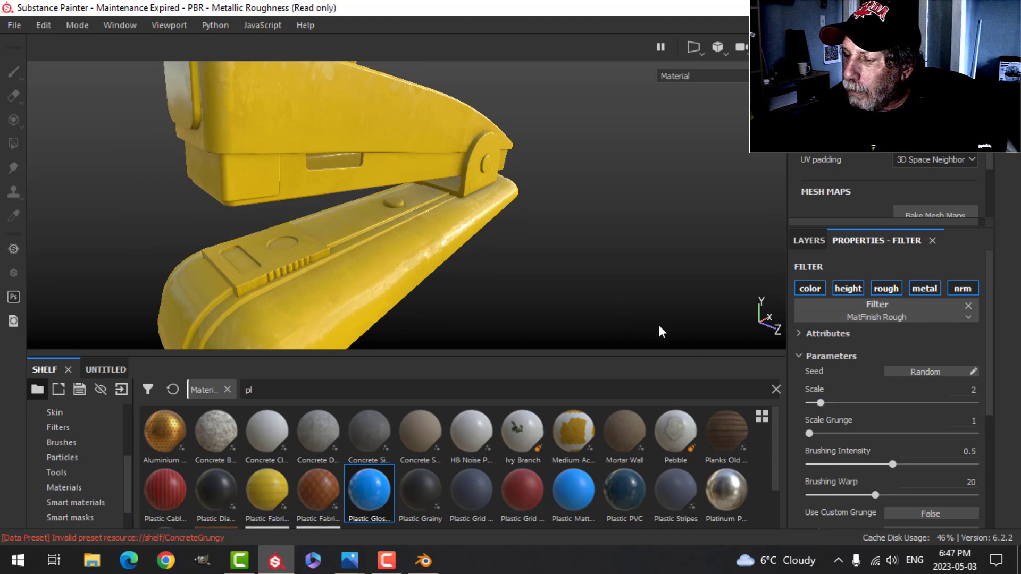
left_click_drag(893, 464, 865, 464)
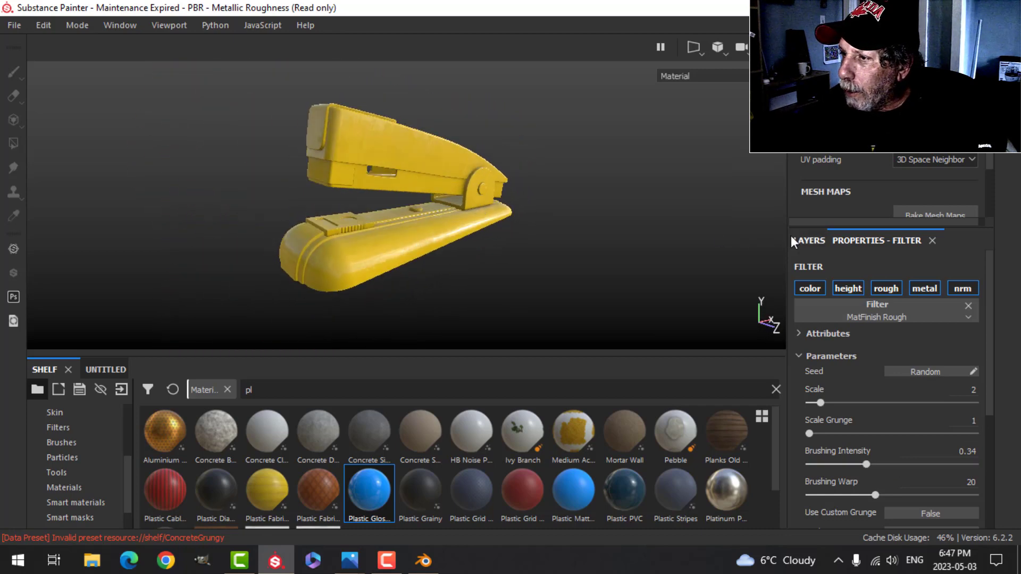
left_click(808, 240)
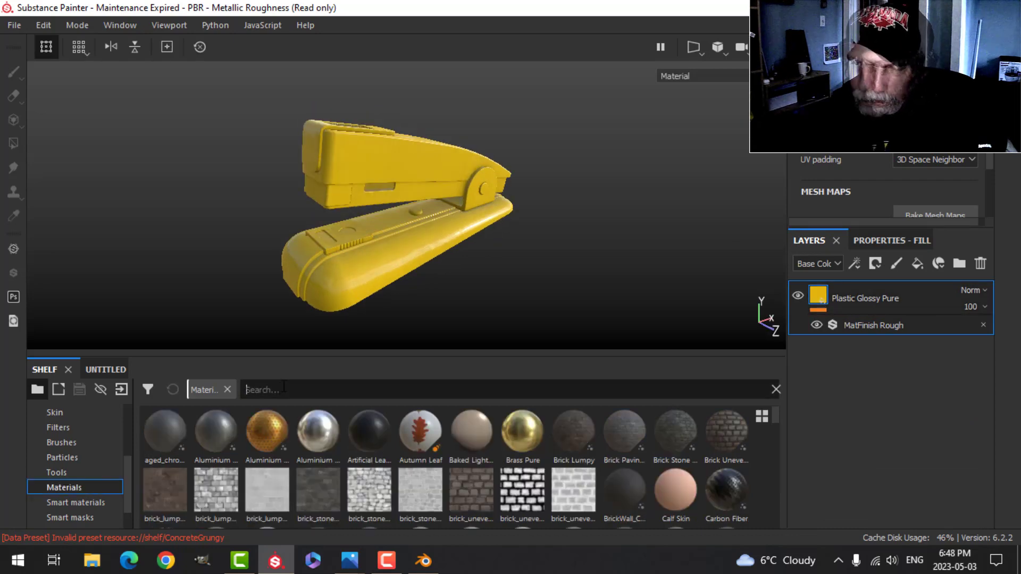
Step: Add Steel Rust and Wear with a black mask polygon-filled on the inner mechanism and base plate
type("metal")
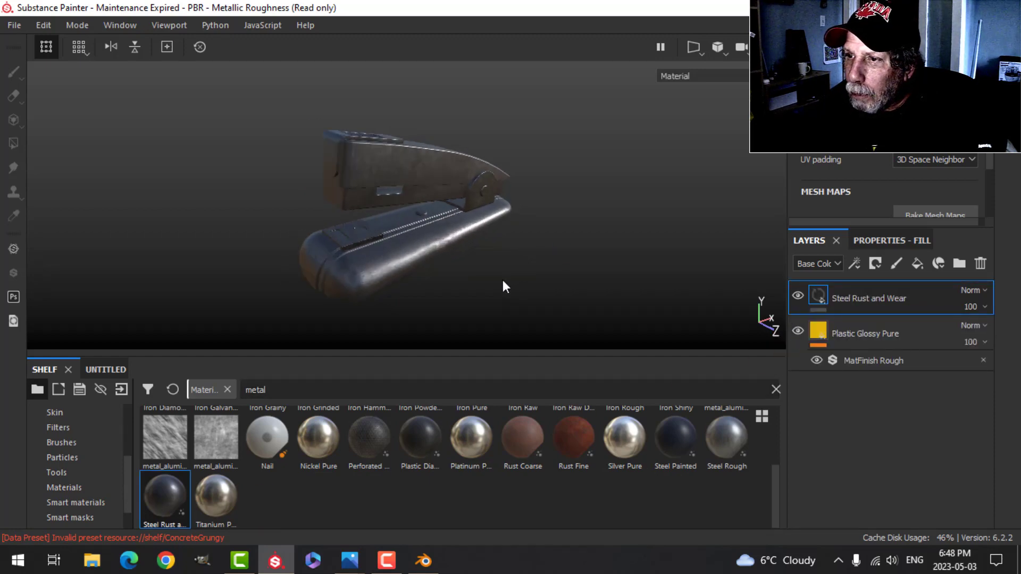
left_click(875, 264)
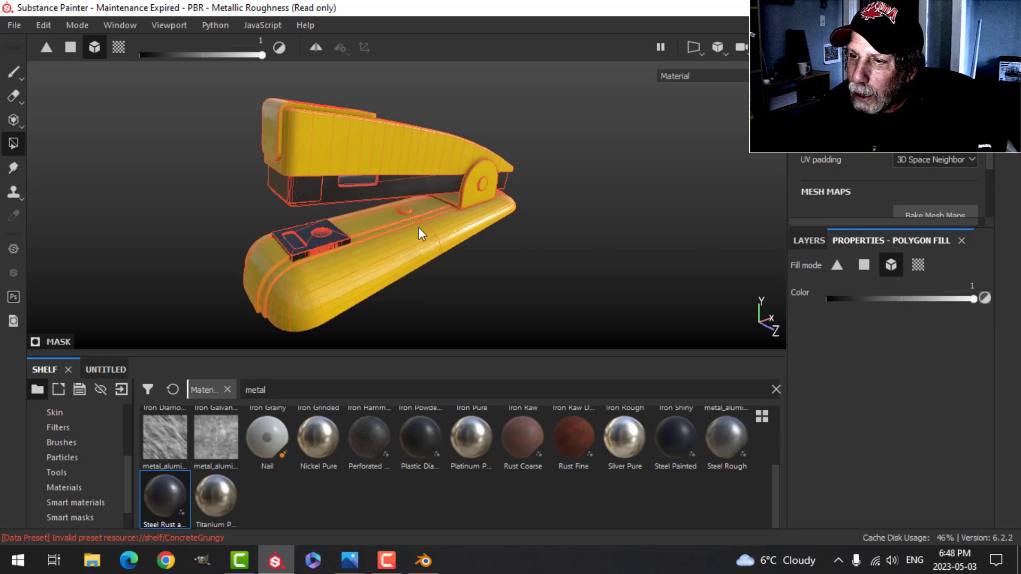
mouse_move(495, 196)
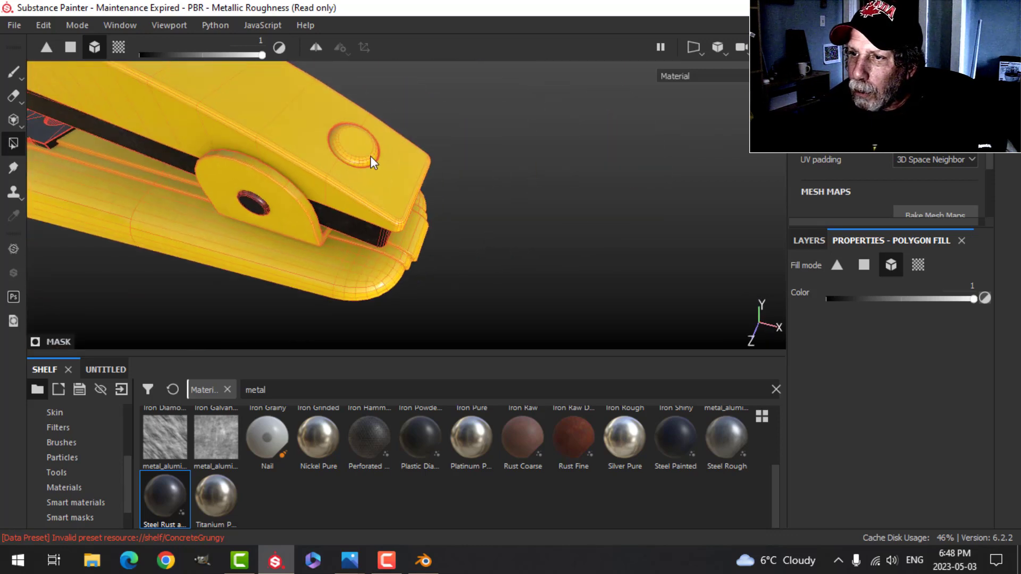
left_click_drag(374, 162, 303, 192)
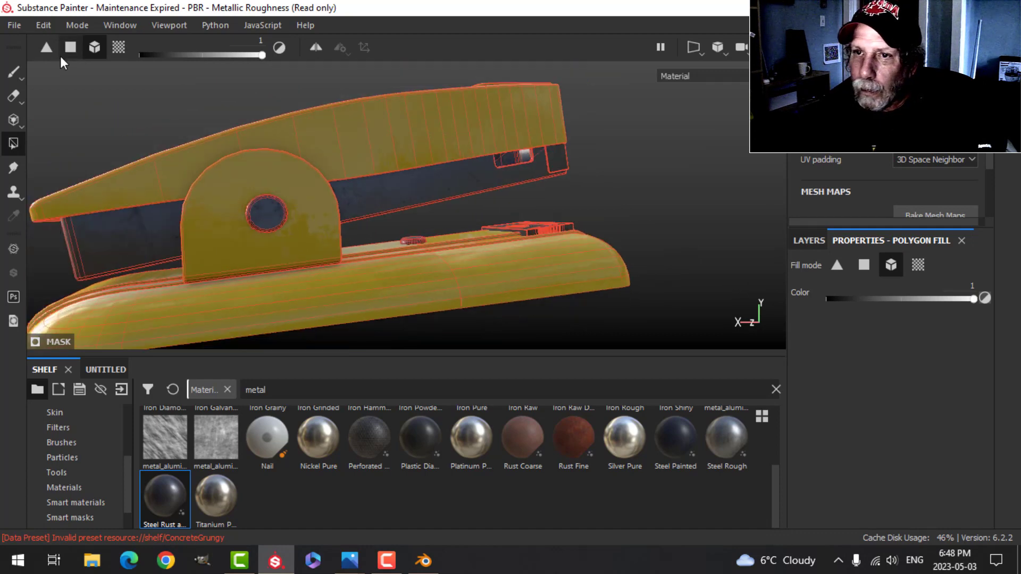
left_click(12, 72)
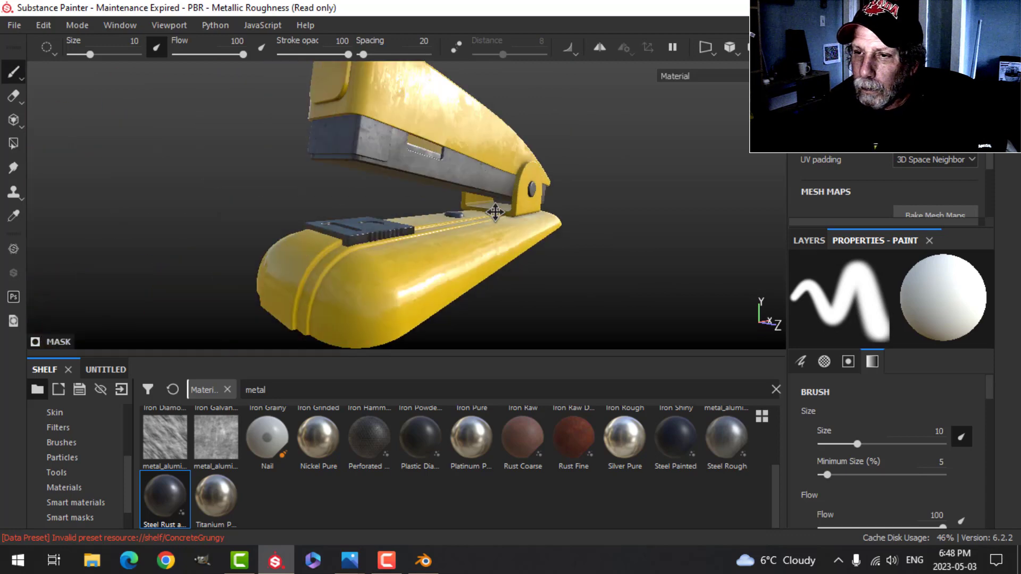
left_click_drag(495, 212, 388, 192)
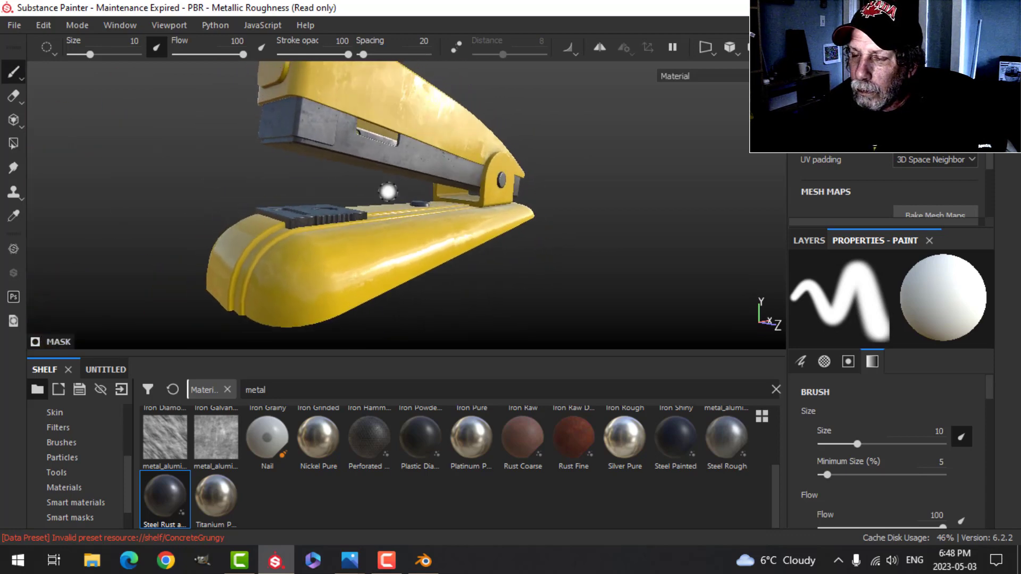
left_click_drag(390, 195, 403, 247)
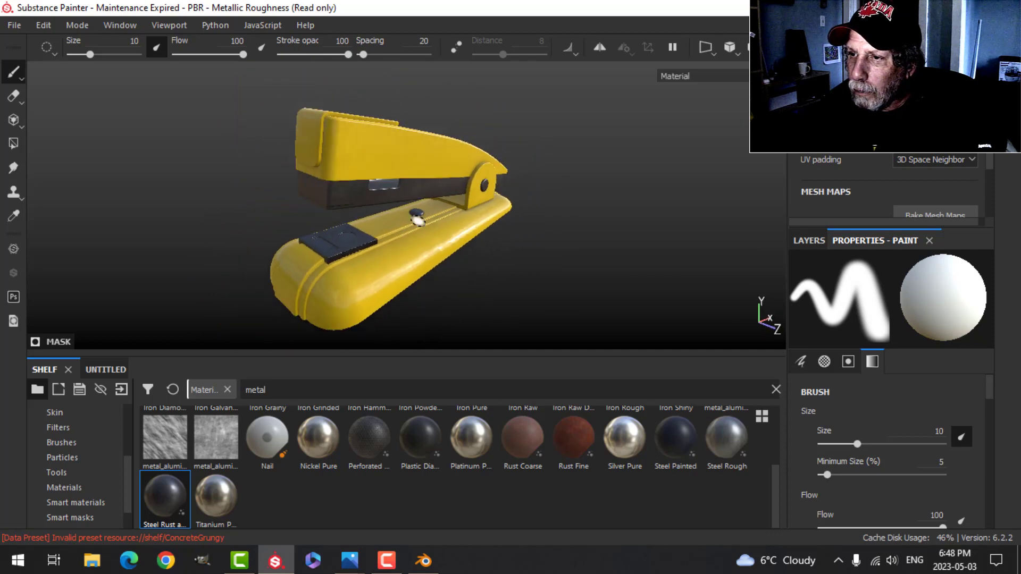
left_click(808, 240)
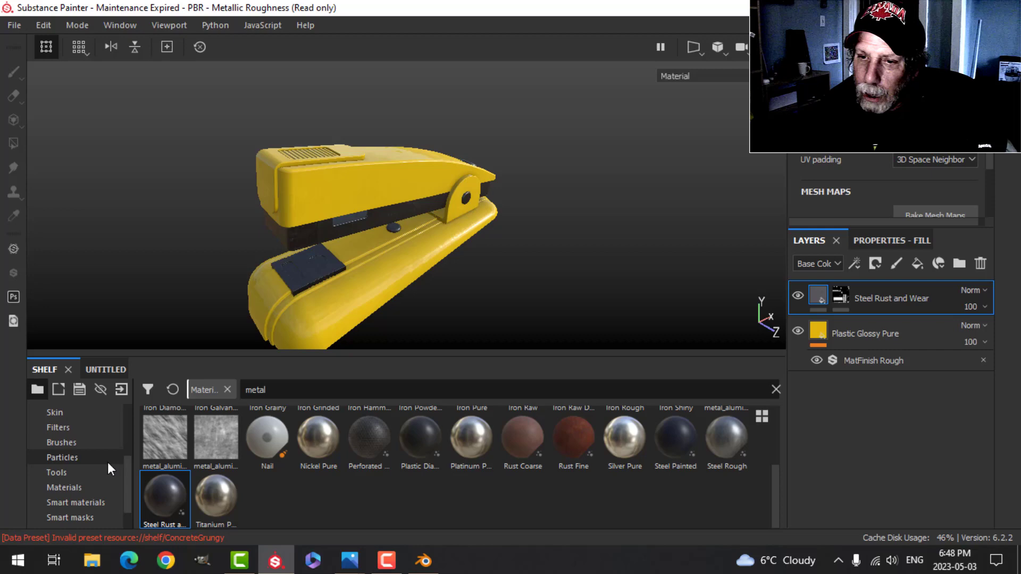
Step: Apply the Plastic Rubber smart material and polygon-fill its mask on the ridged grip
left_click(75, 501)
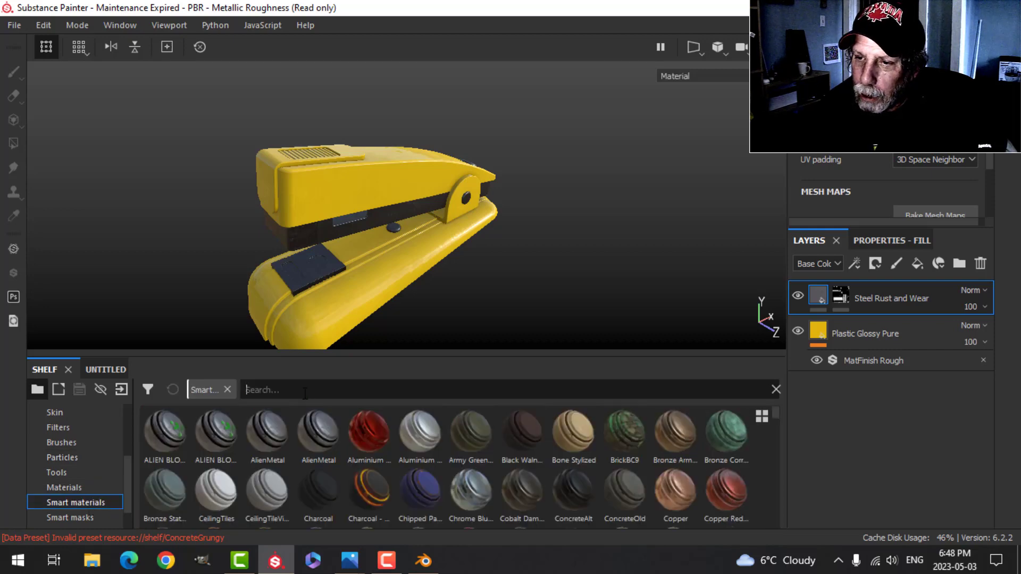
type("rubb")
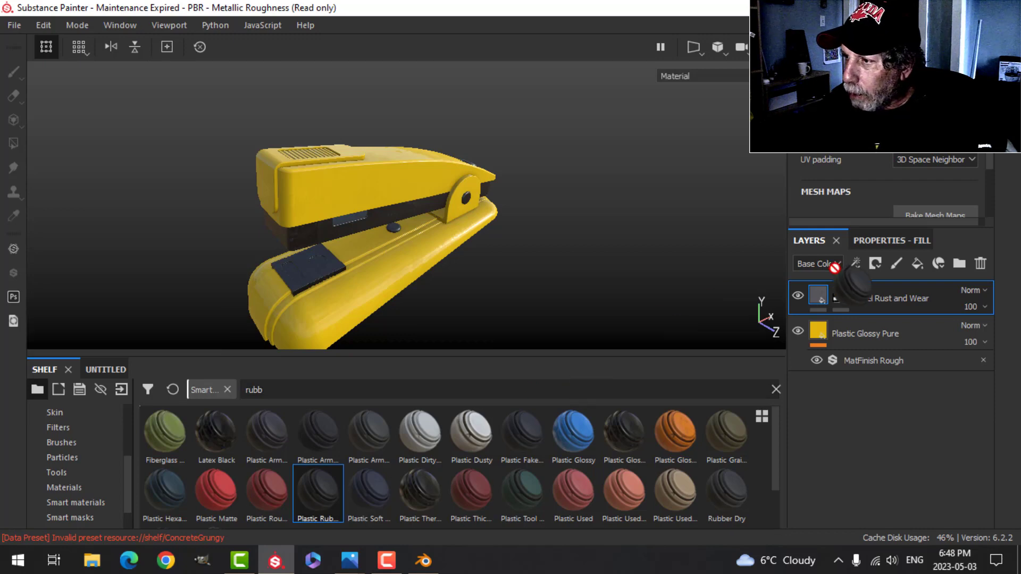
double_click(317, 492)
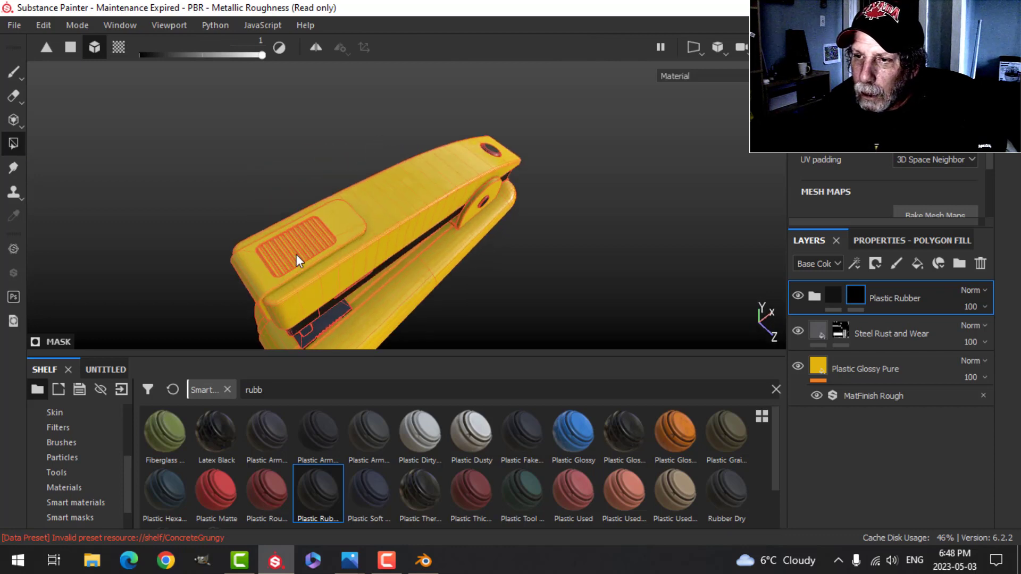
left_click(13, 72)
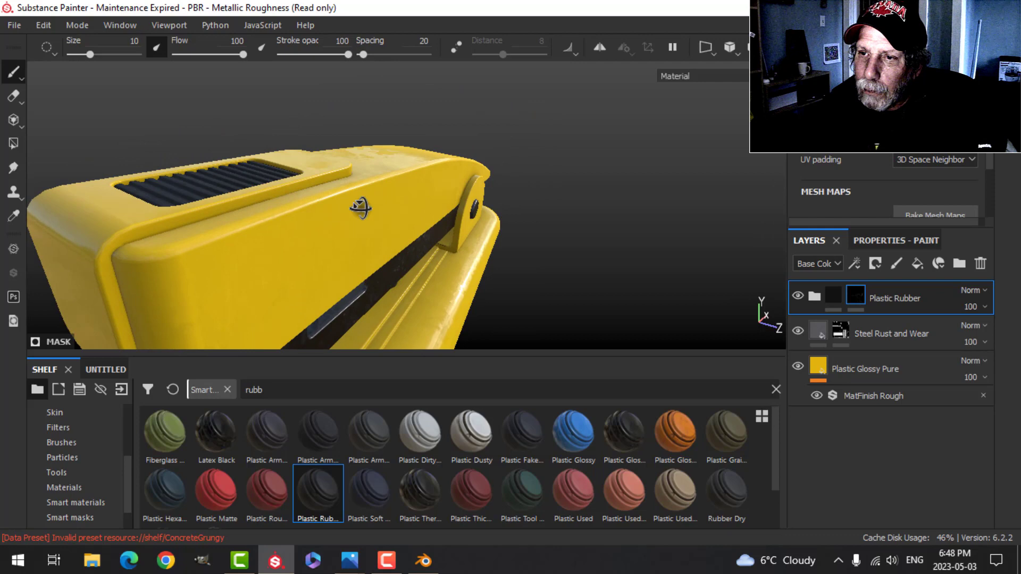
left_click_drag(358, 209, 344, 236)
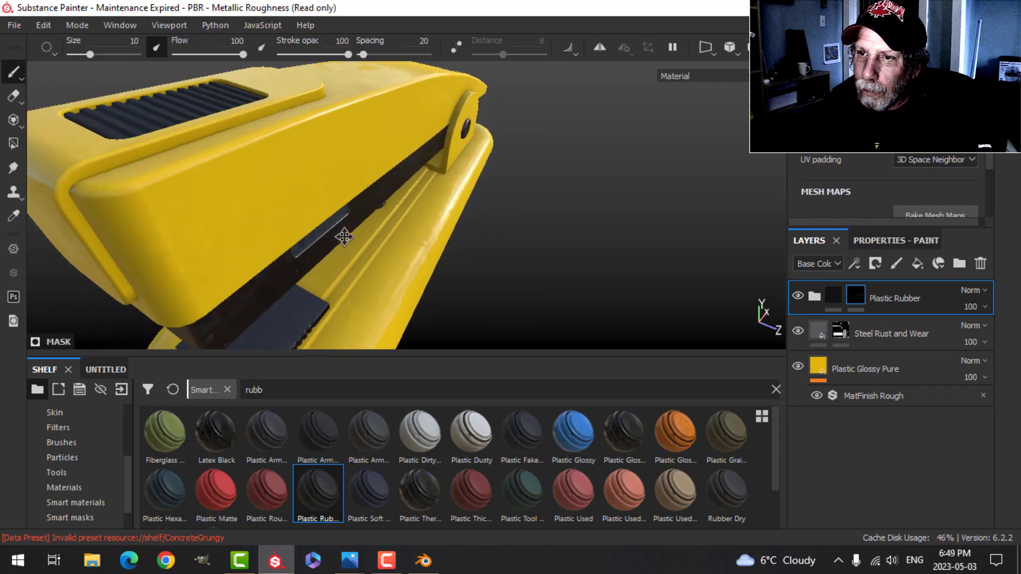
left_click_drag(344, 236, 335, 208)
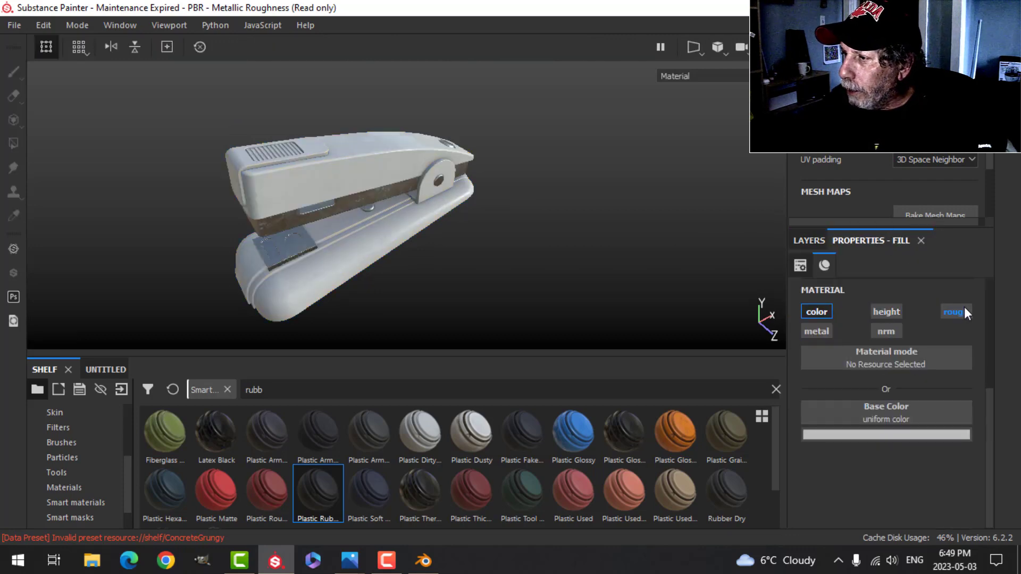
Step: Make the fill layer rough (about 0.85), masked by a Dirt generator at dirt level 0.56
left_click(954, 310)
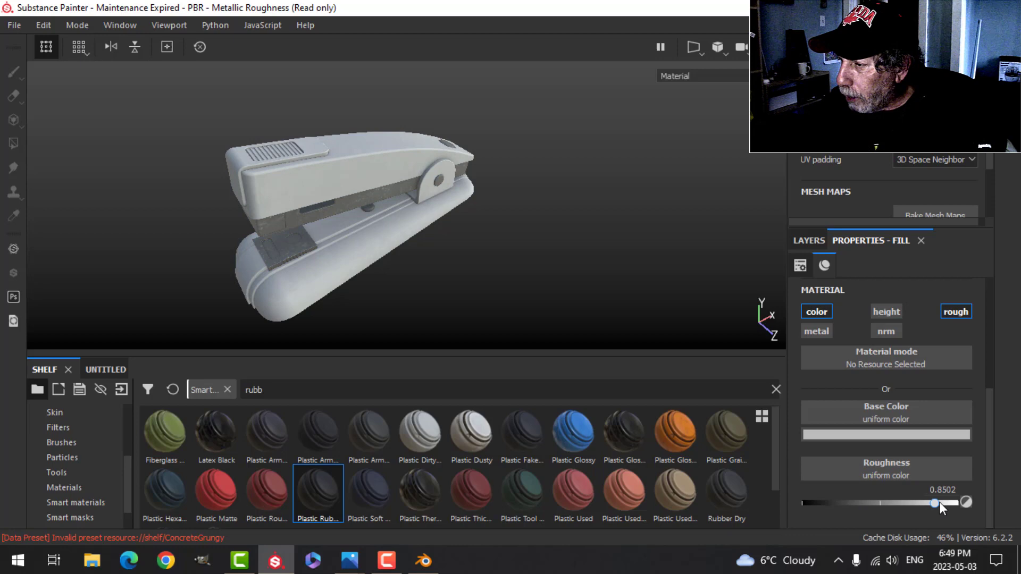
left_click(884, 434)
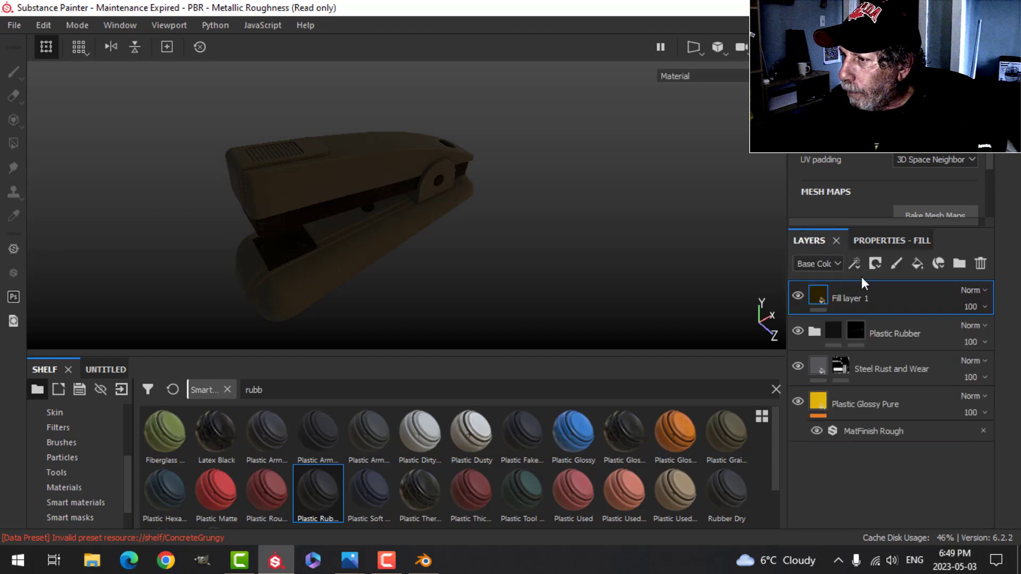
left_click(855, 263)
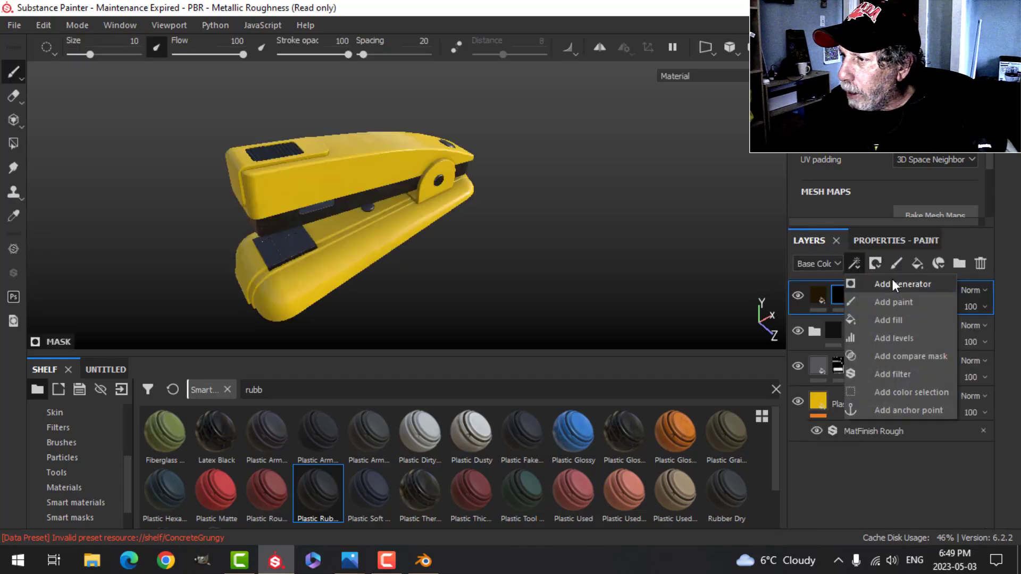
left_click(900, 284)
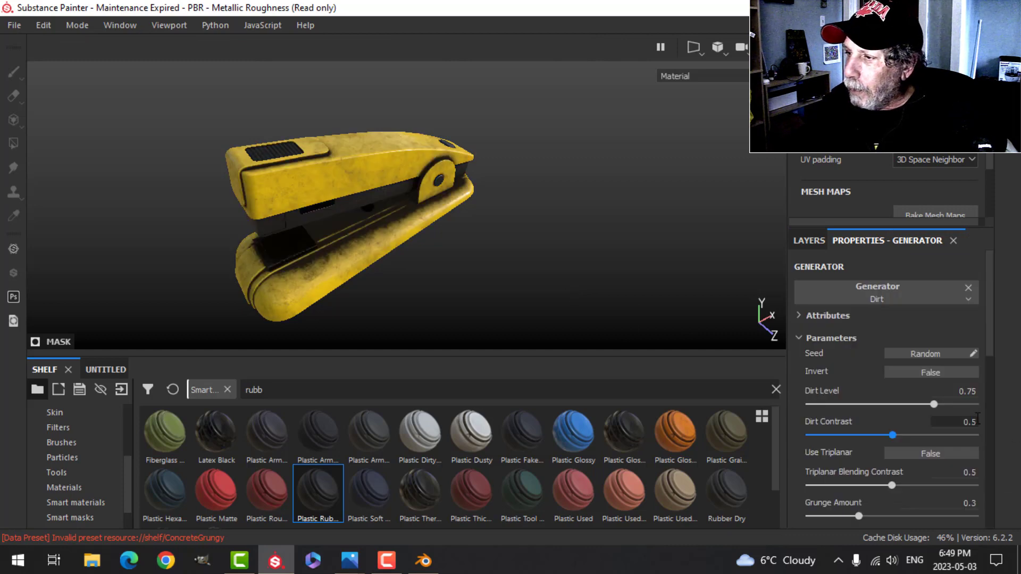
left_click_drag(952, 404, 901, 403)
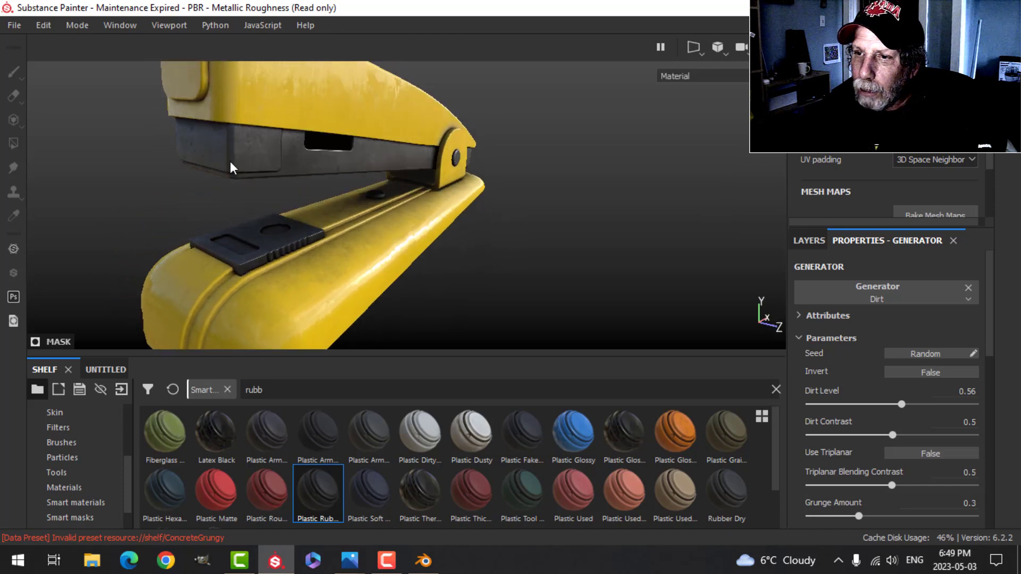
left_click_drag(233, 168, 363, 200)
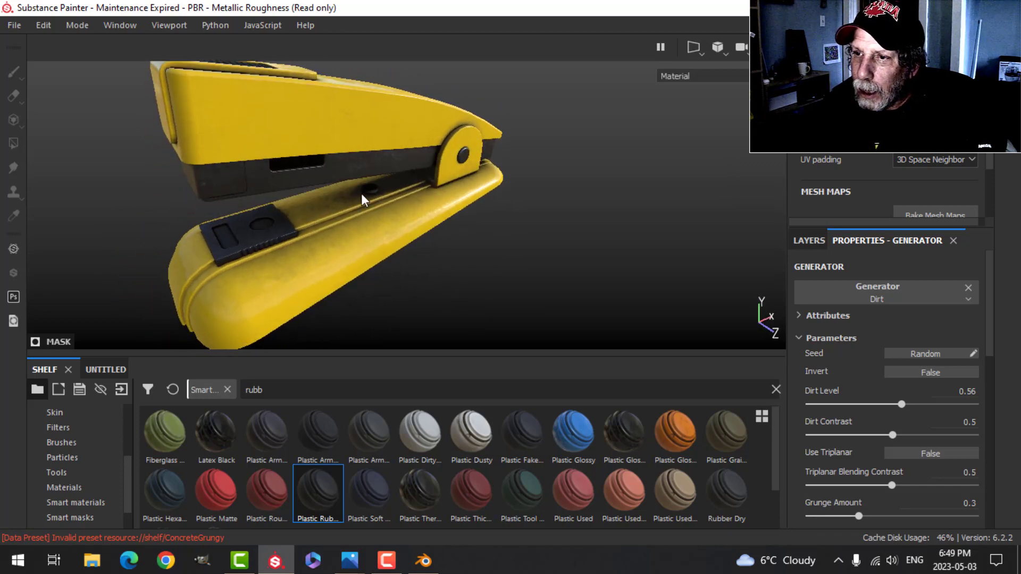
left_click_drag(361, 200, 531, 213)
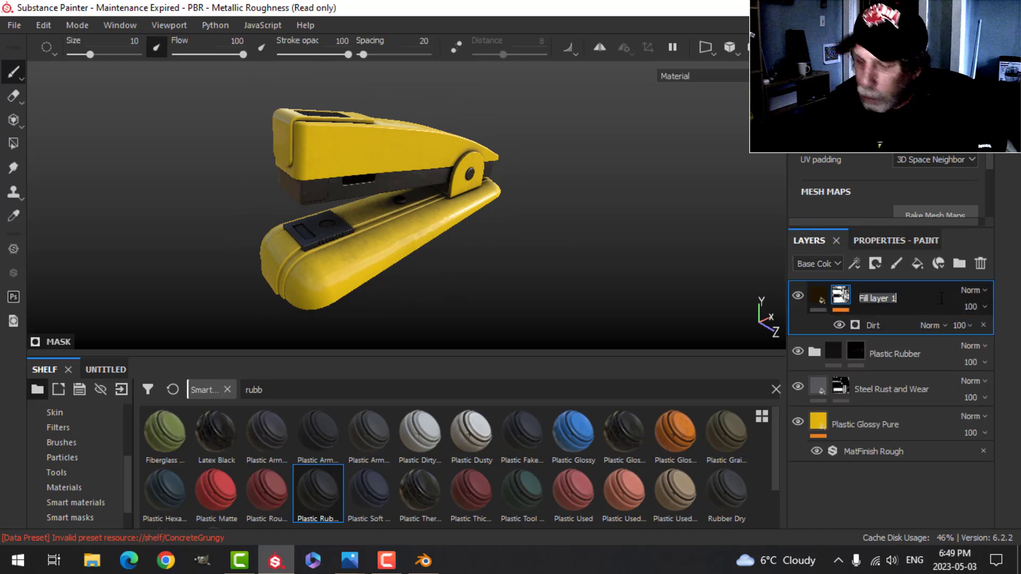
Step: Name the grime layer 'dirt' and set a new paint layer to paint only negative height
type("dirt")
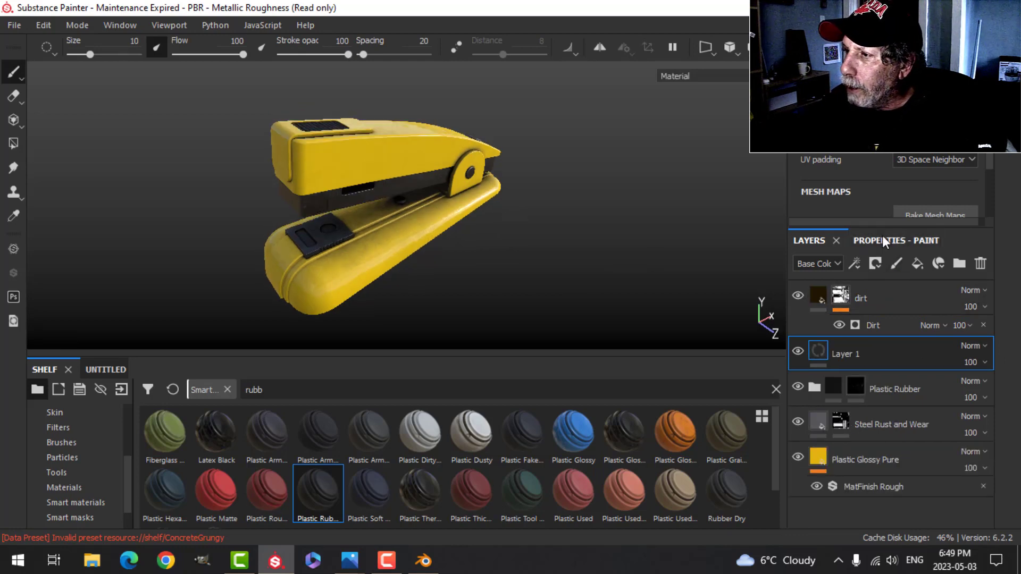
left_click(879, 240)
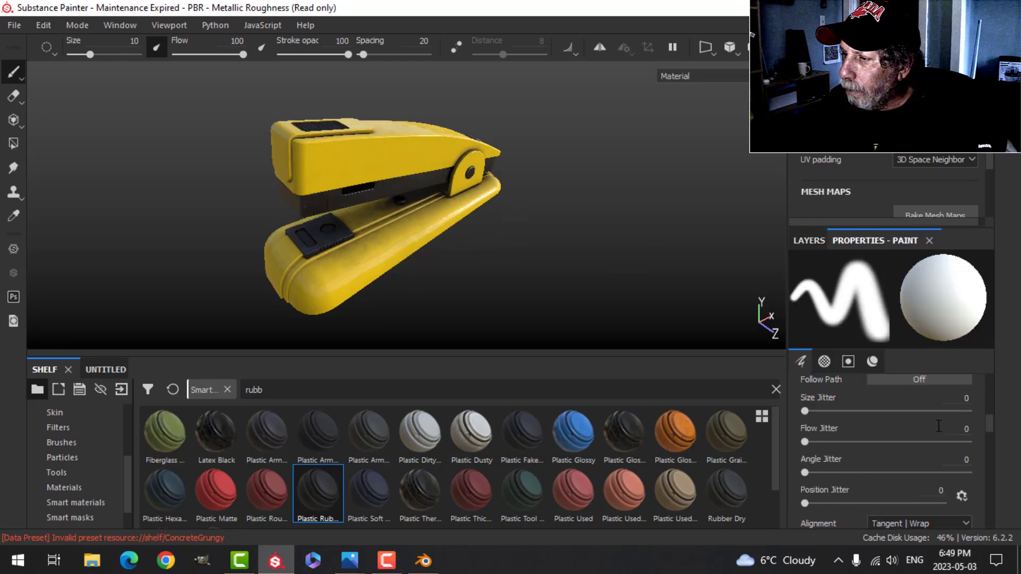
left_click(847, 362)
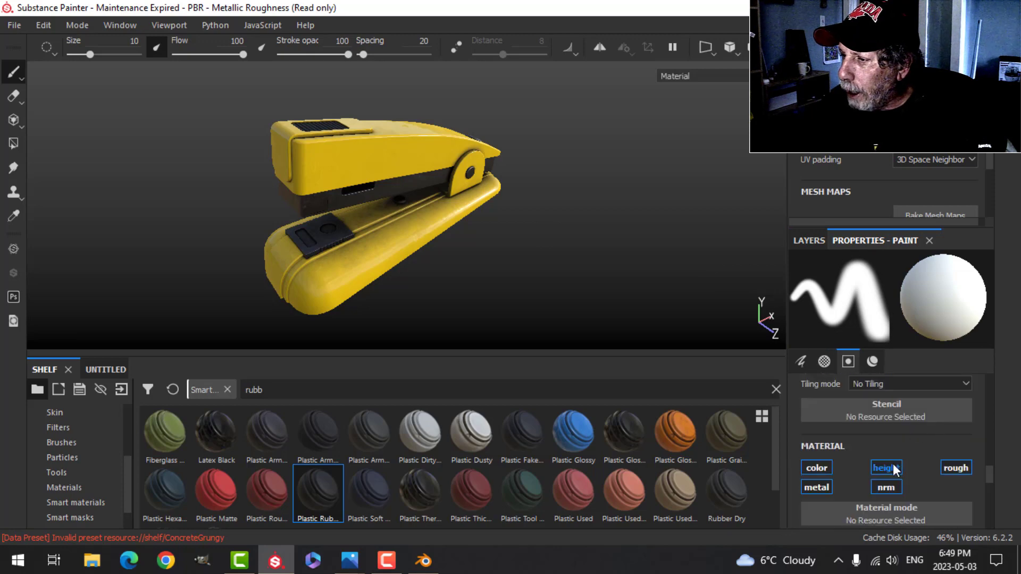
left_click(885, 467)
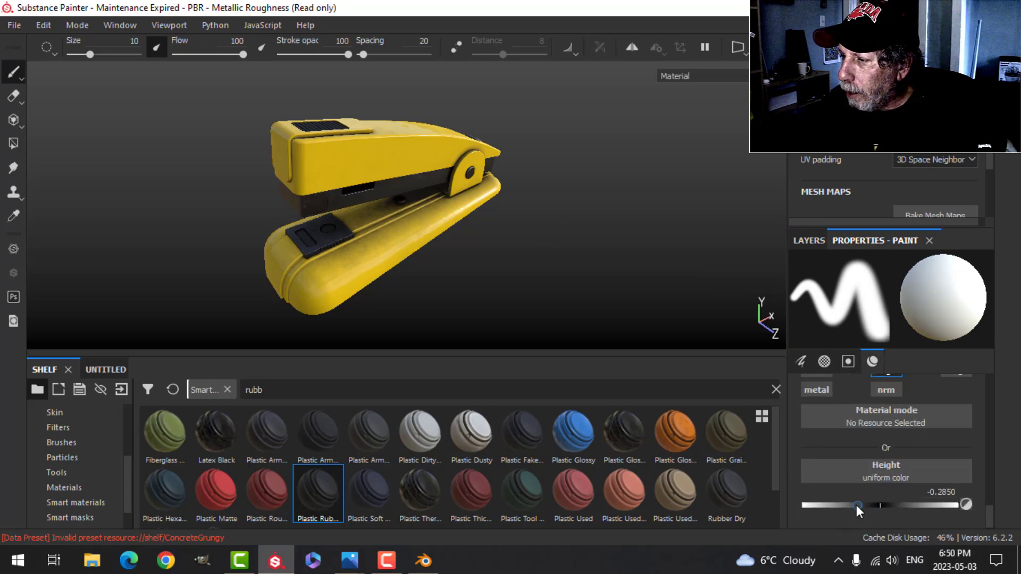
left_click_drag(857, 505, 855, 505)
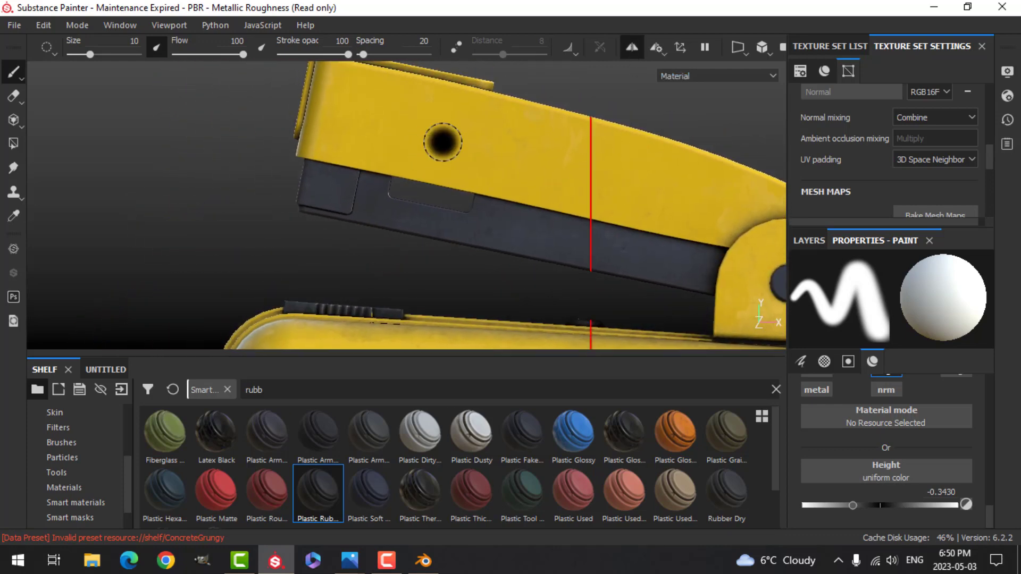
Step: Change the symmetry mirror axis and load the bolt alpha onto the brush
left_click(656, 48)
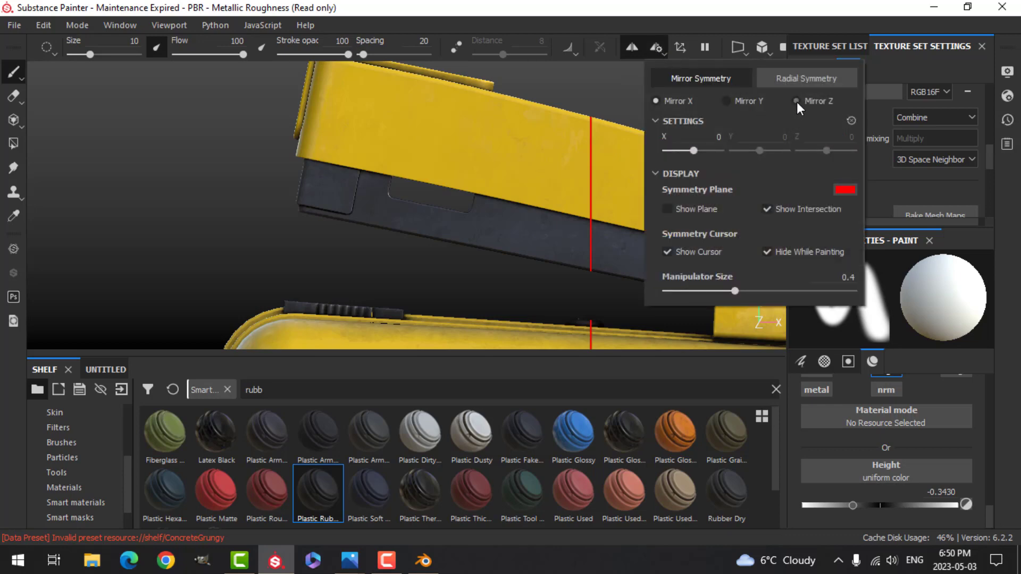
left_click(796, 101)
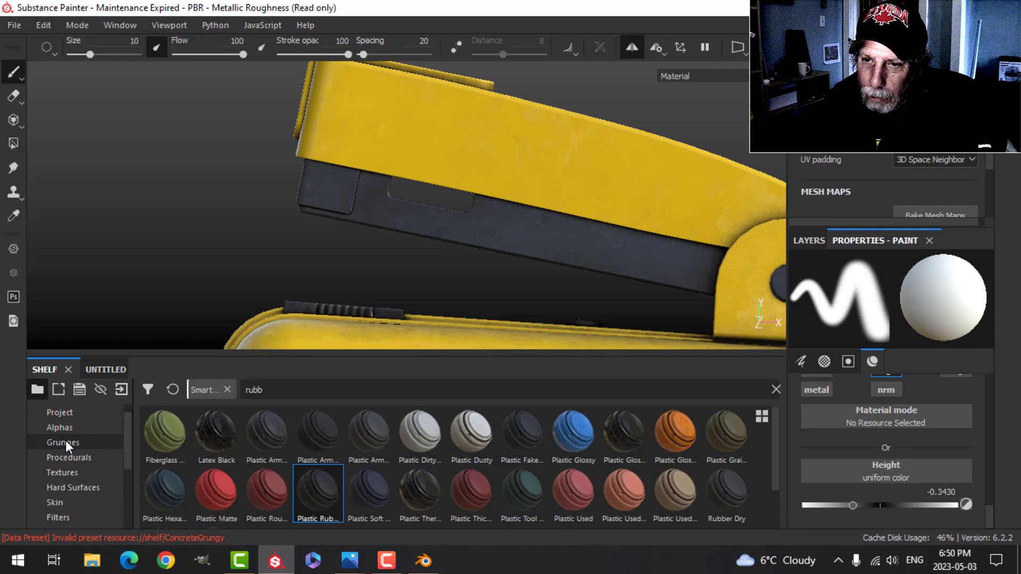
left_click(59, 427)
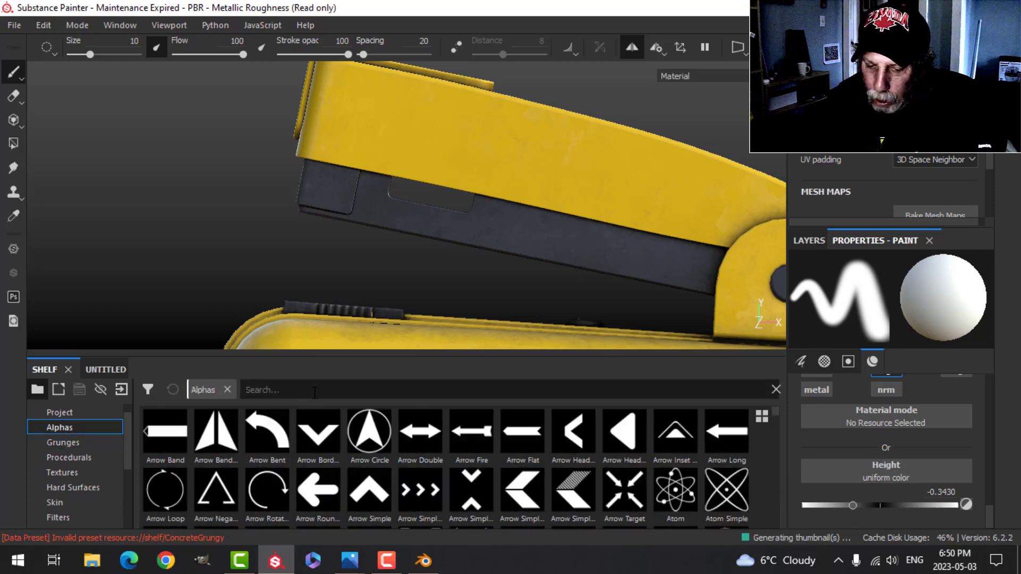
type("bolt")
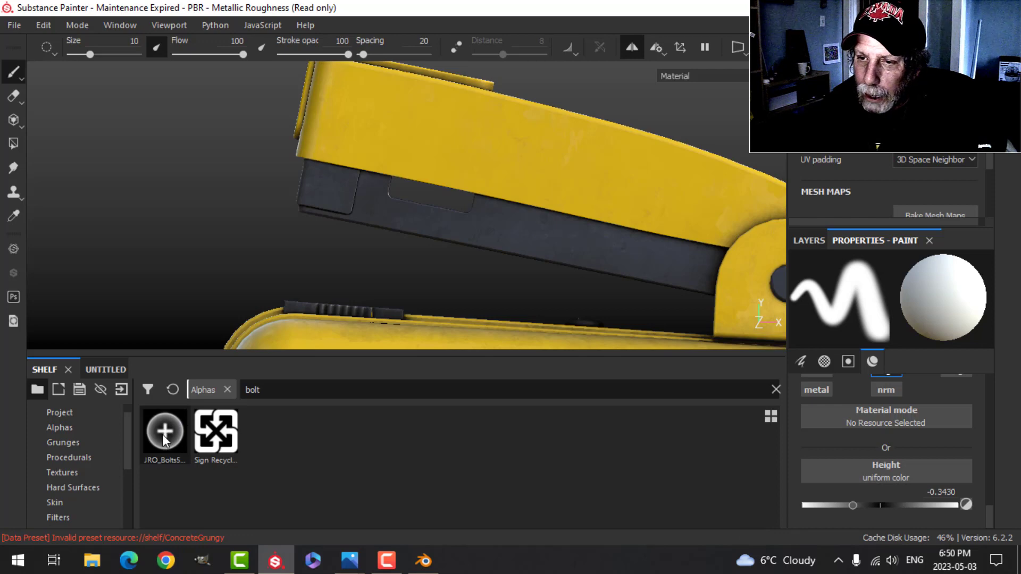
left_click(163, 431)
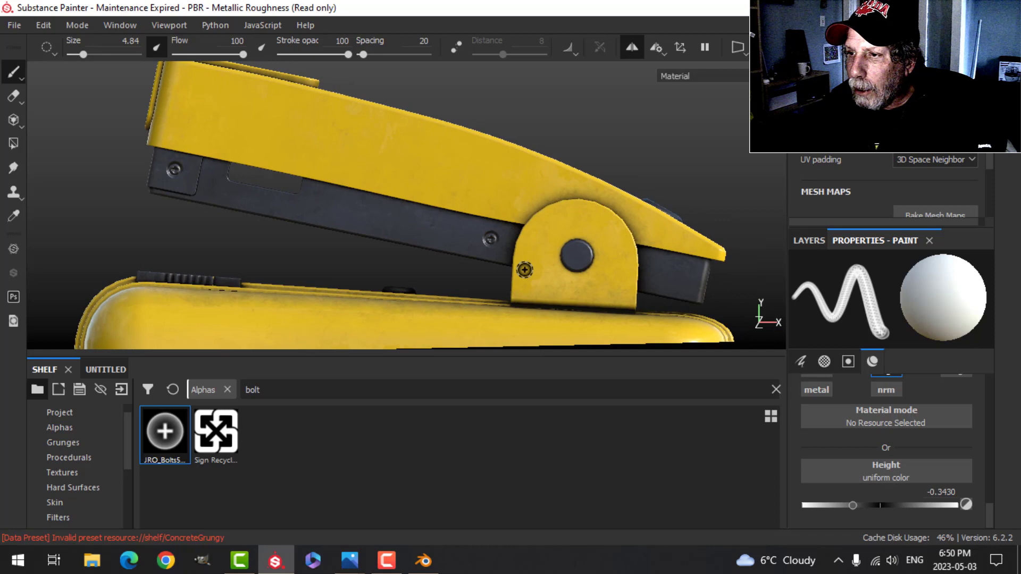
Step: Shrink the bolt brush and stamp more recessed bolts on the side strip and hinge
scroll("down", 3)
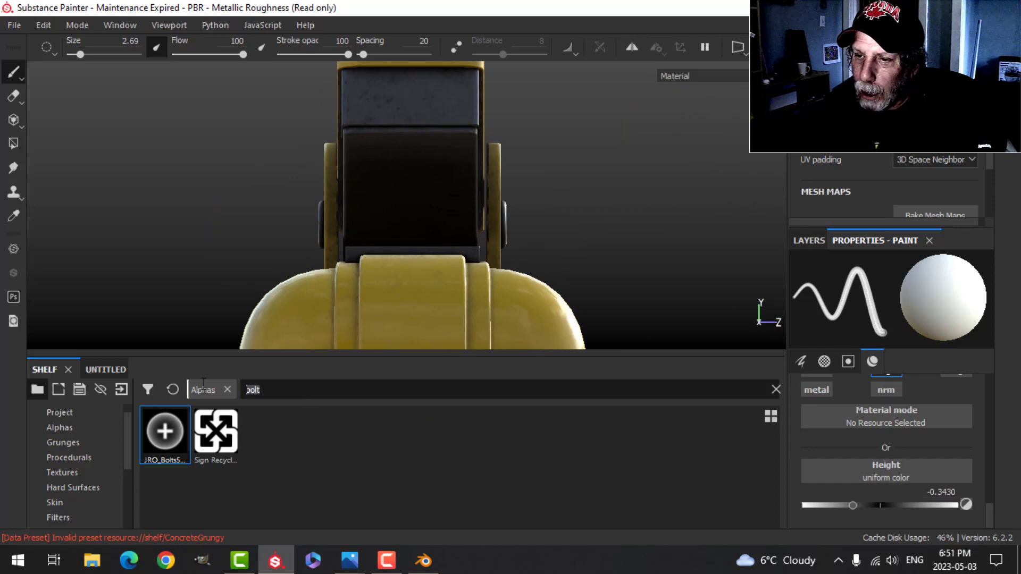
Step: Stamp Shape Lines grooves on the top grip and base plate, then an Arrow Long on the front
type("lines")
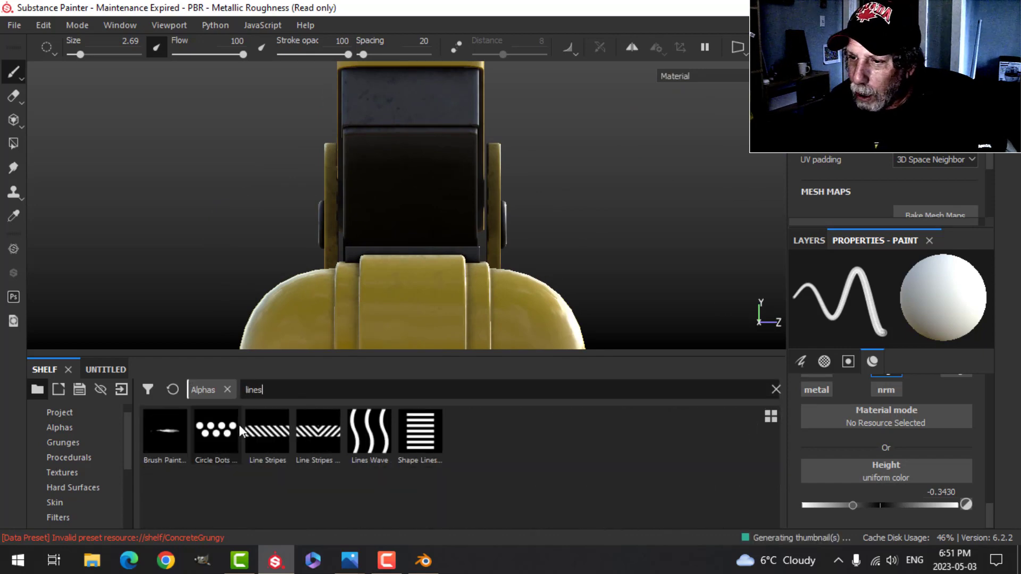
left_click(419, 429)
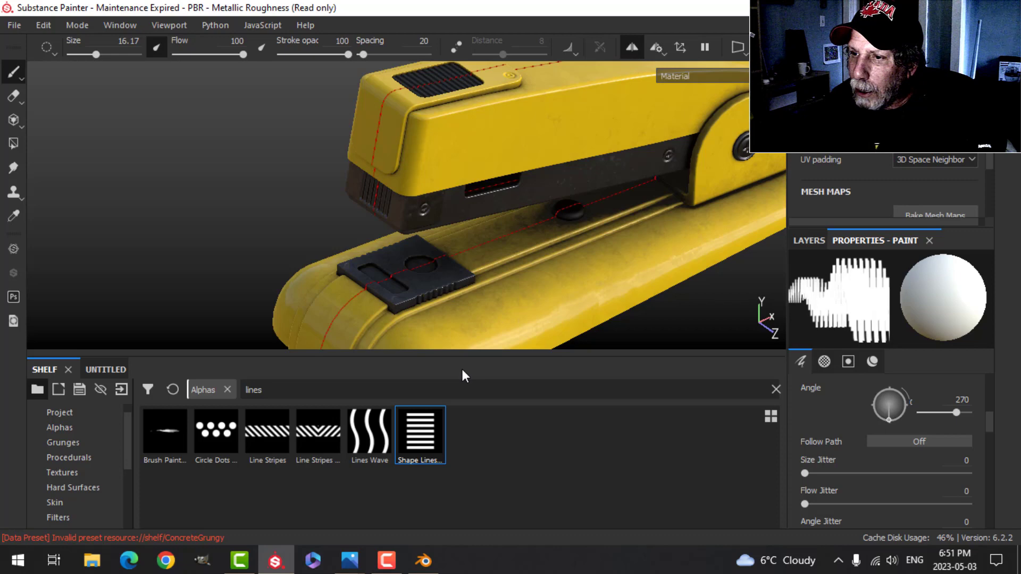
type("a")
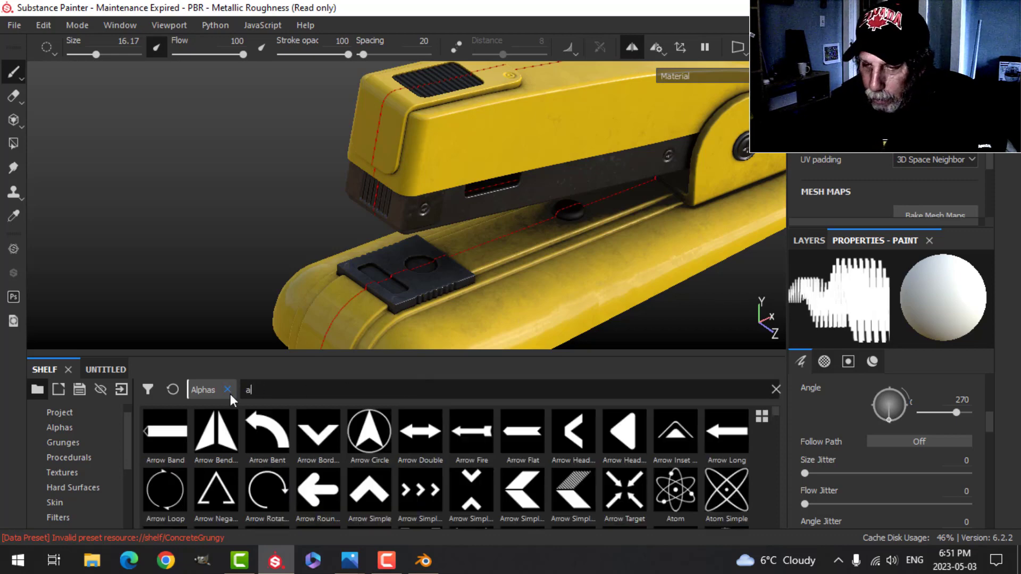
type("rrow")
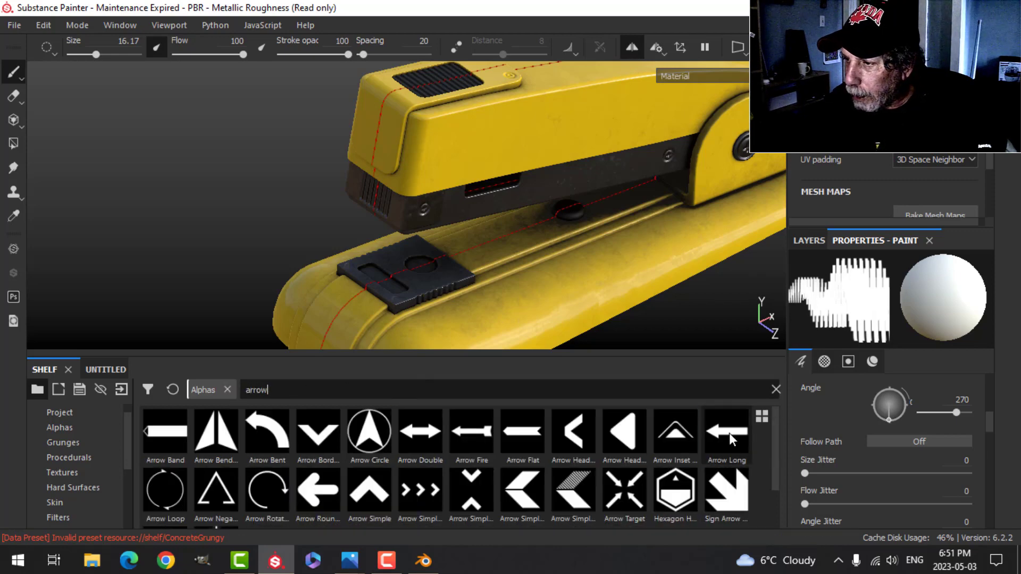
left_click(725, 432)
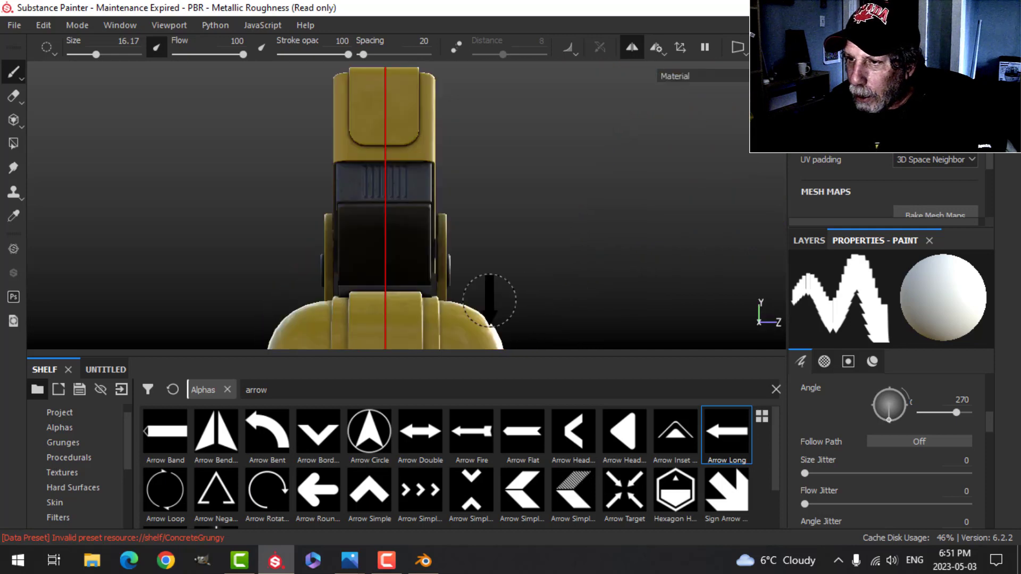
left_click_drag(491, 302, 522, 214)
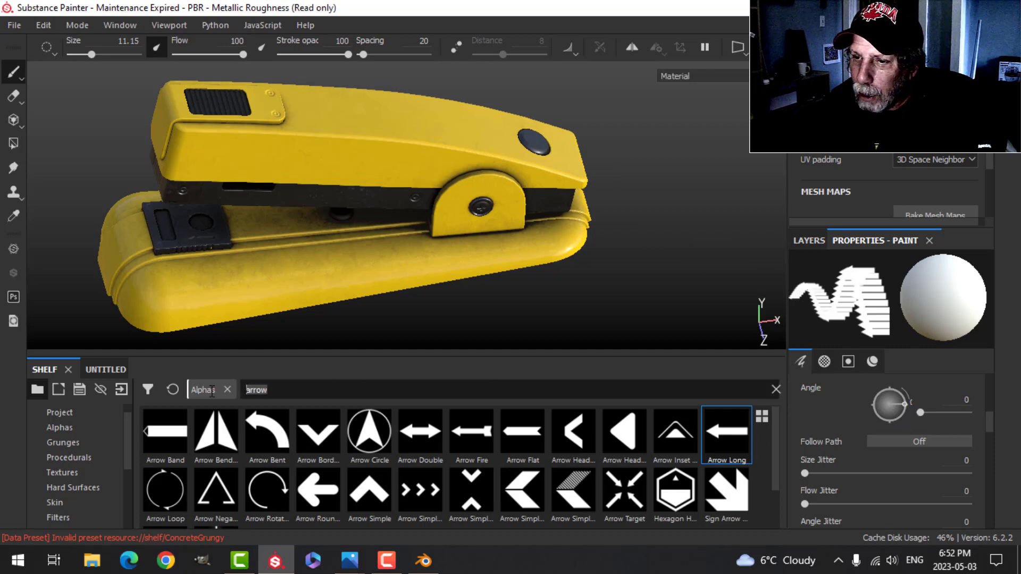
Step: Load the Circle Dots alpha painting height at -0.343 with brush size around 20
type("dots")
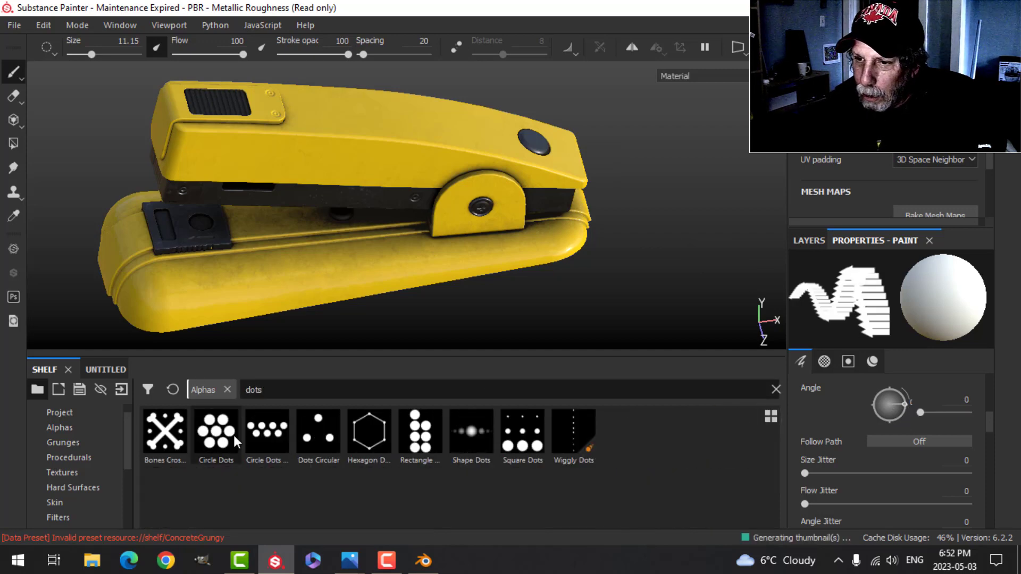
left_click(266, 432)
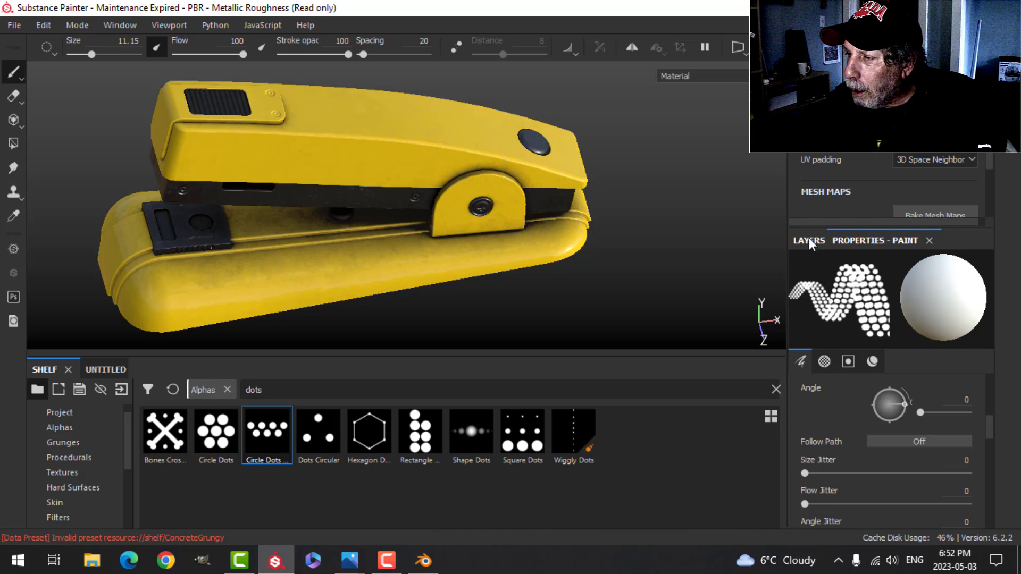
mouse_move(842, 461)
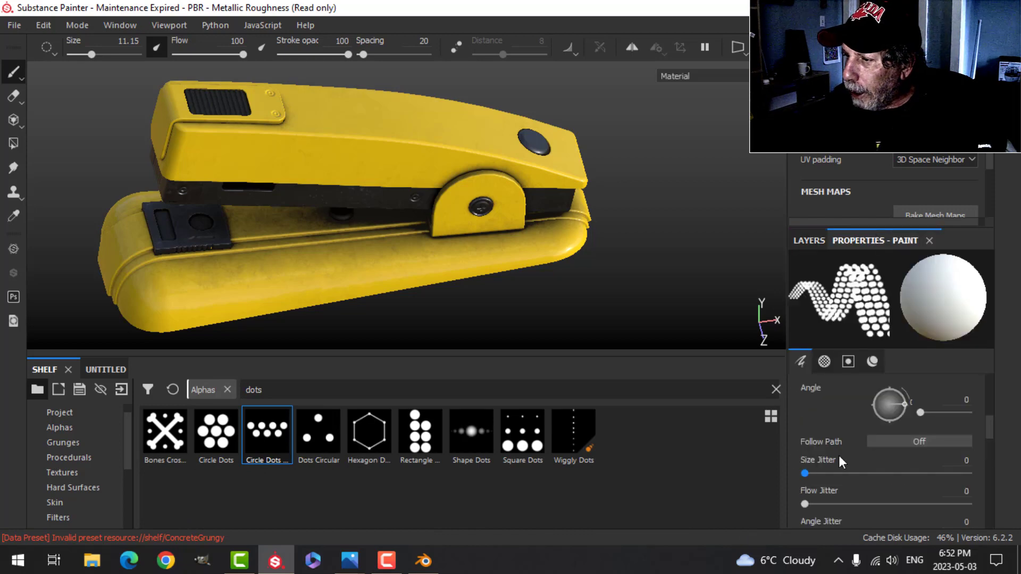
left_click(872, 361)
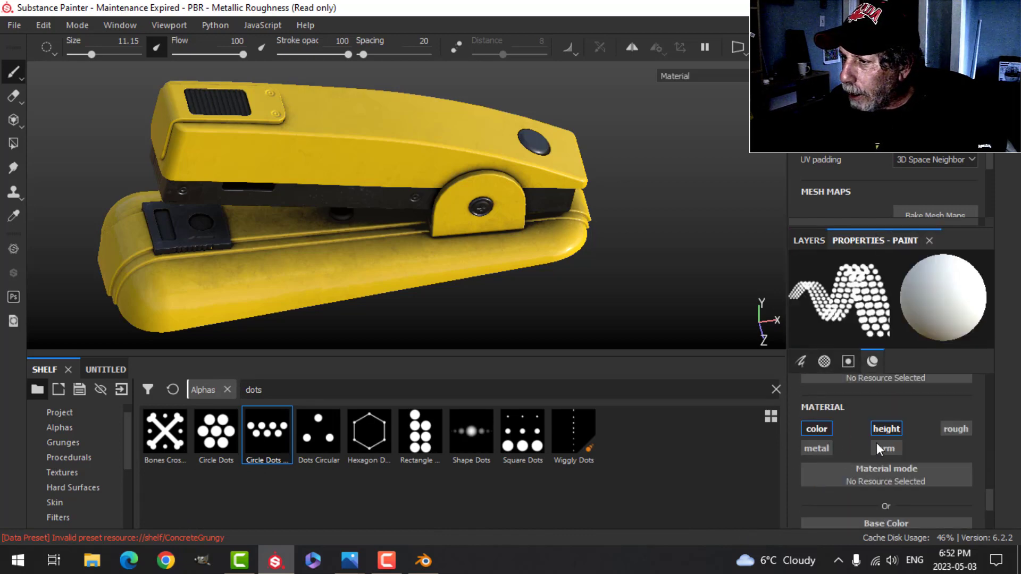
left_click(885, 428)
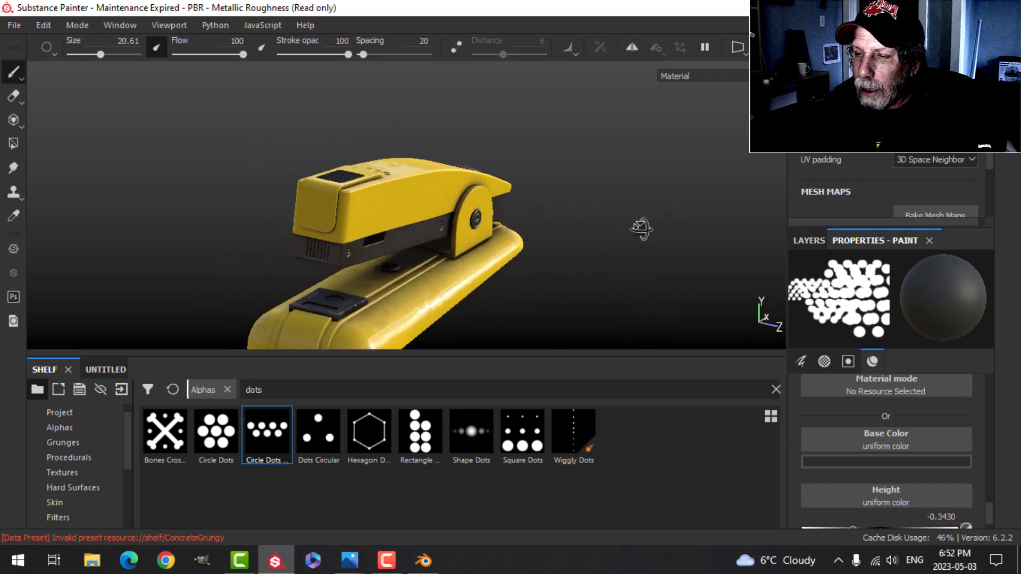
left_click_drag(641, 228, 573, 245)
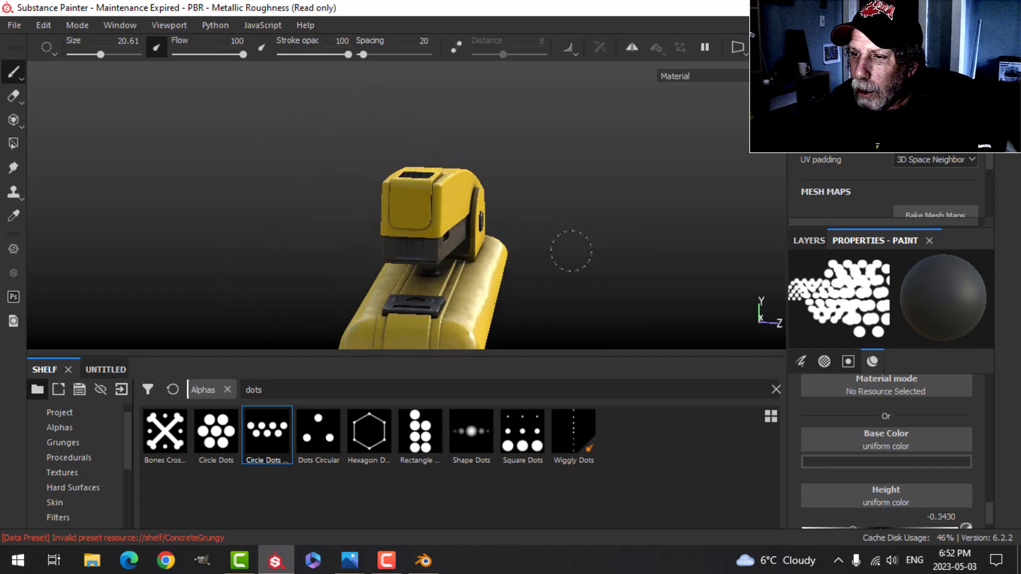
left_click_drag(571, 251, 570, 251)
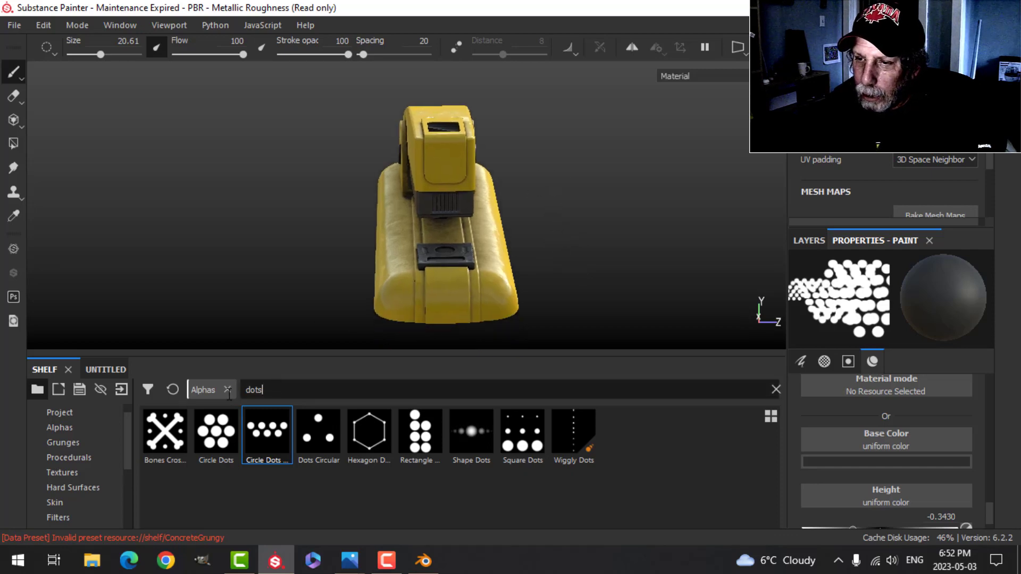
Step: Stamp Arrow Simple chevron alphas, rotated to about 247°, along the stapler base front
type("arrow")
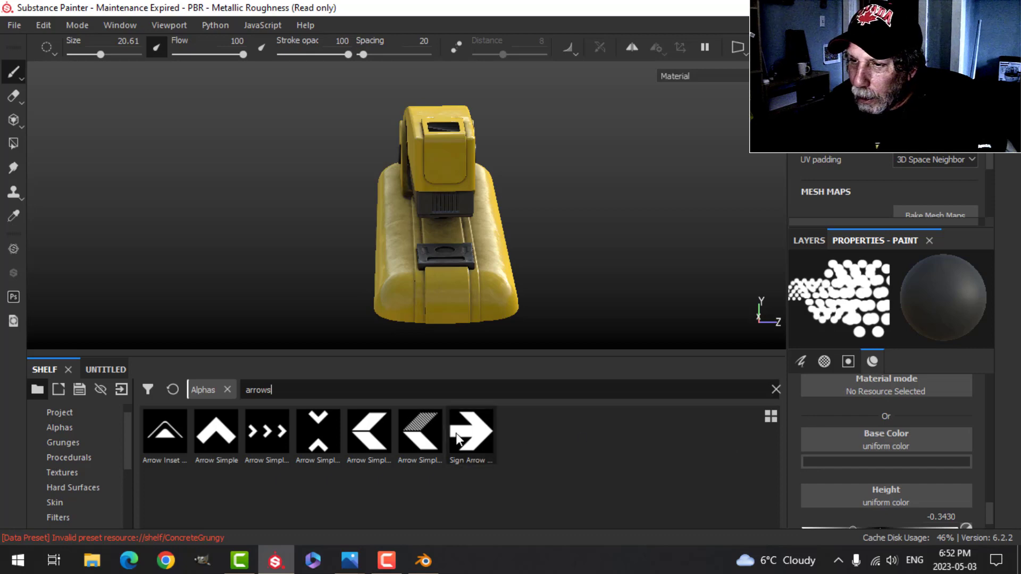
left_click(265, 429)
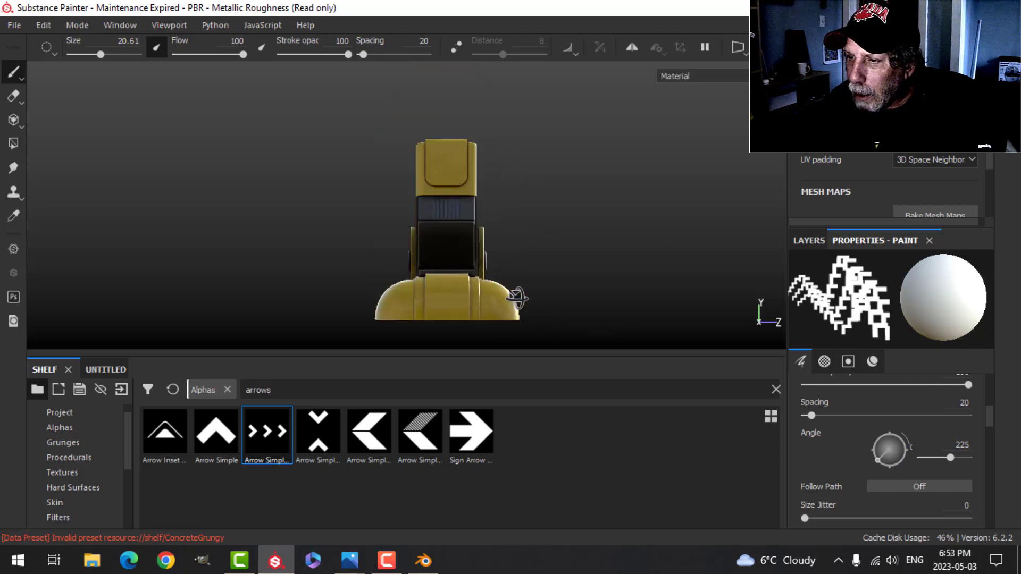
left_click_drag(890, 449, 895, 462)
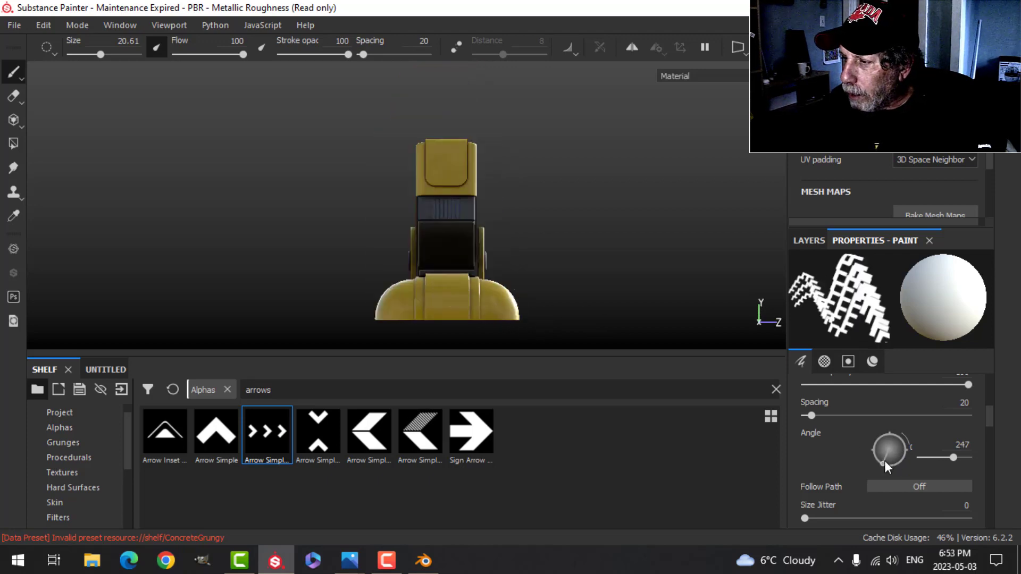
left_click_drag(885, 456, 881, 453)
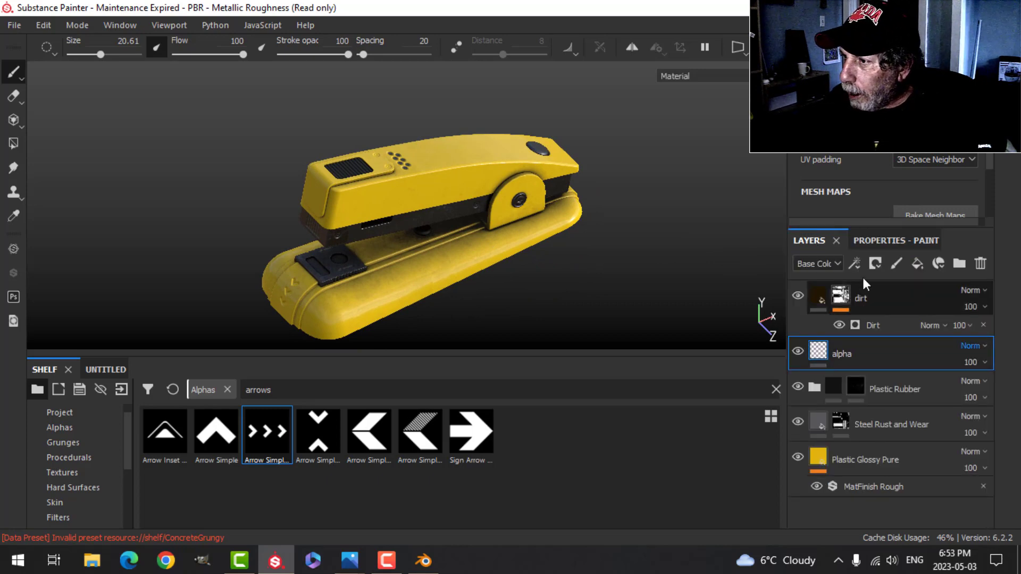
Step: In the Dirt generator's Micro Details, set Micro Height to the alpha layer's Height channel
left_click(854, 263)
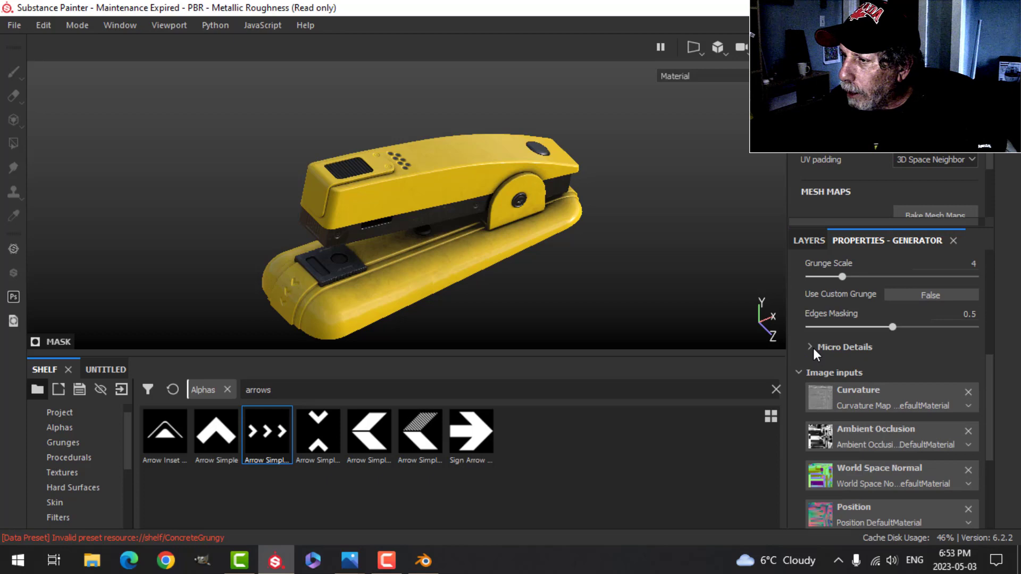
left_click(811, 346)
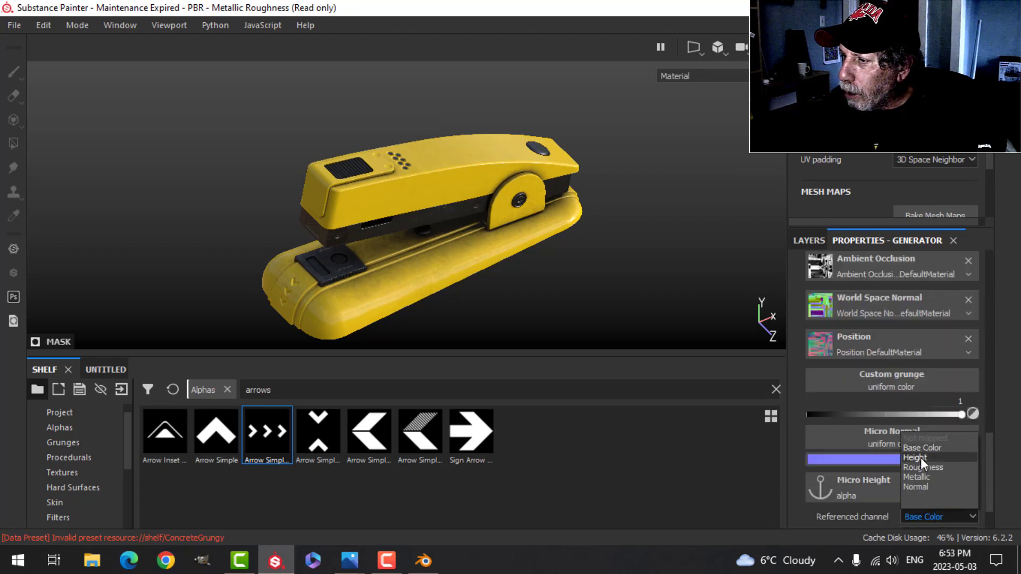
left_click(914, 457)
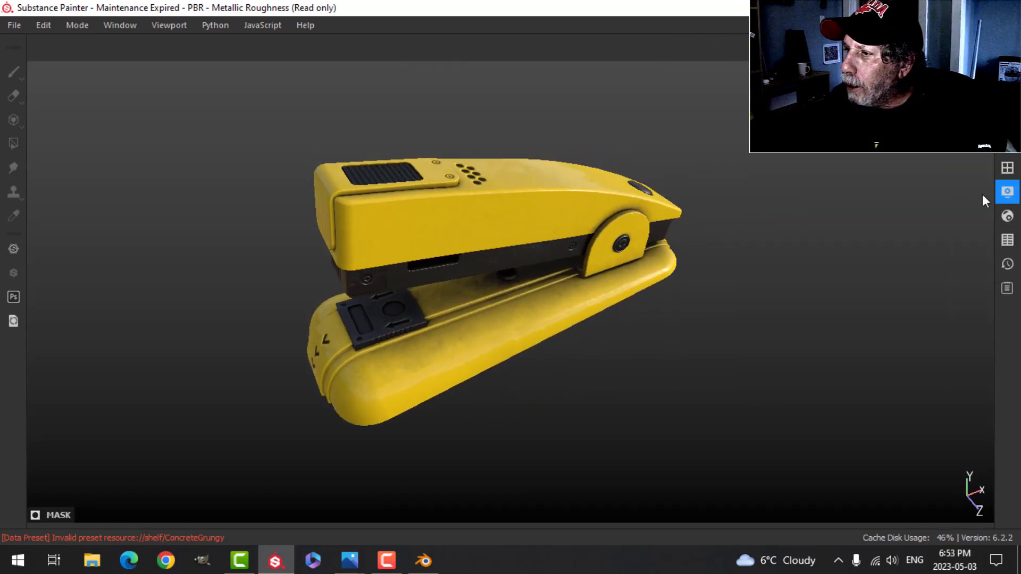
left_click(1007, 192)
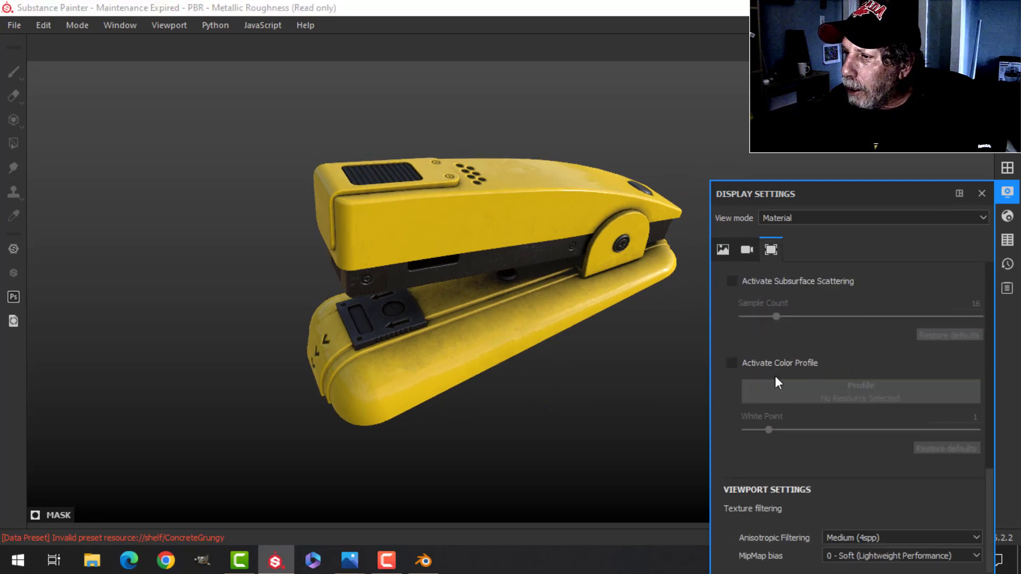
mouse_move(1003, 212)
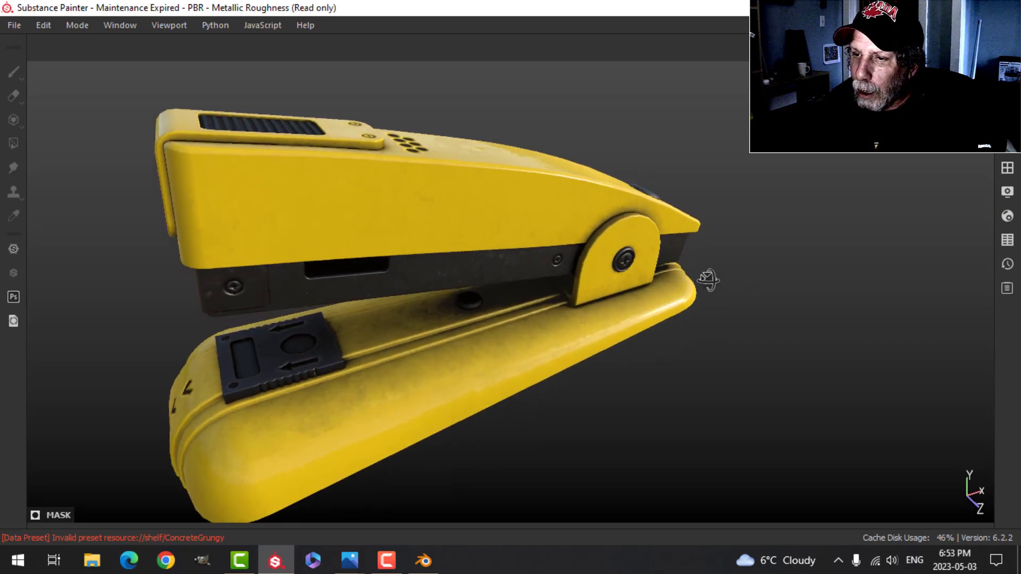
left_click_drag(707, 281, 648, 290)
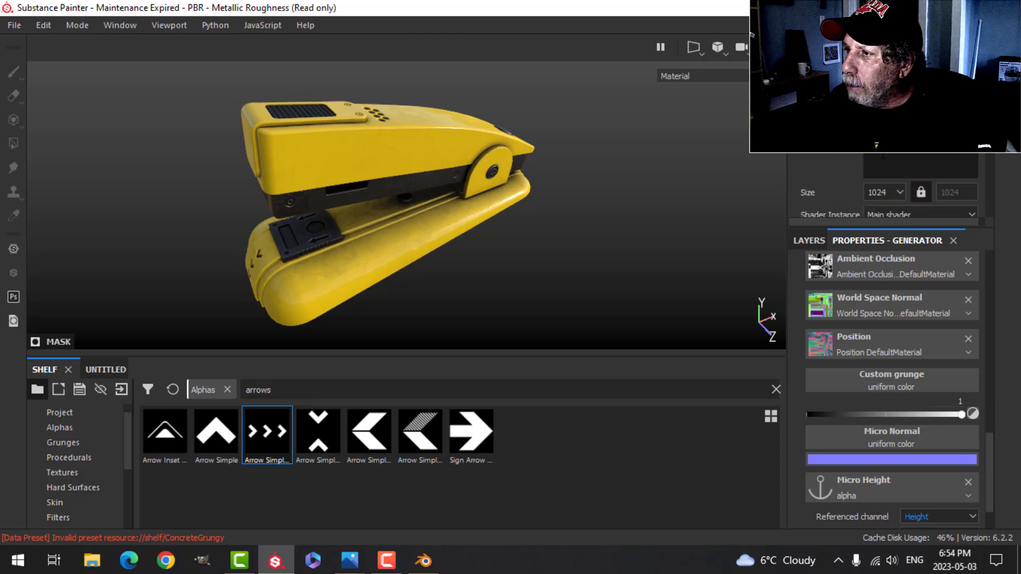
left_click(884, 191)
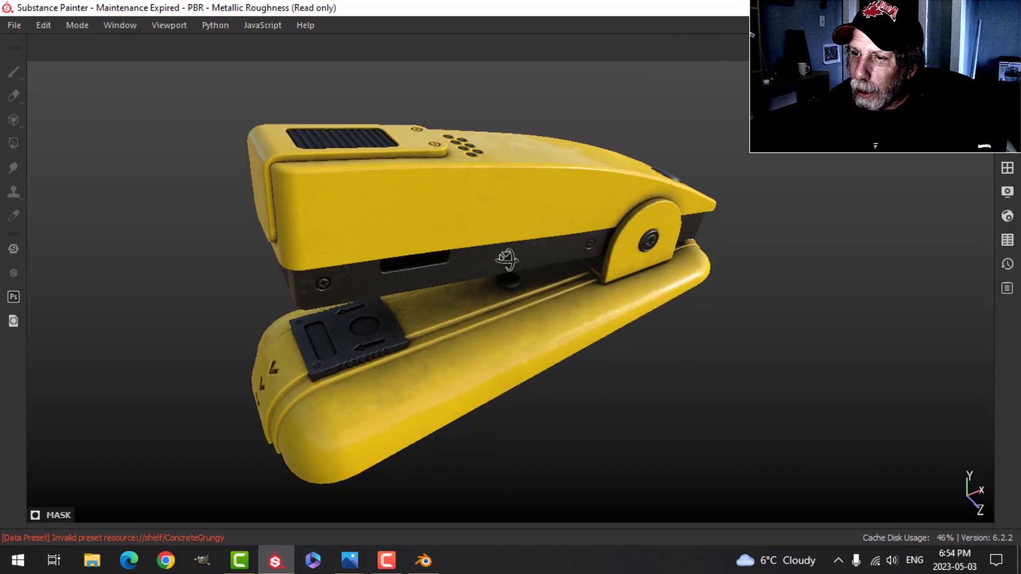
left_click_drag(508, 261, 491, 302)
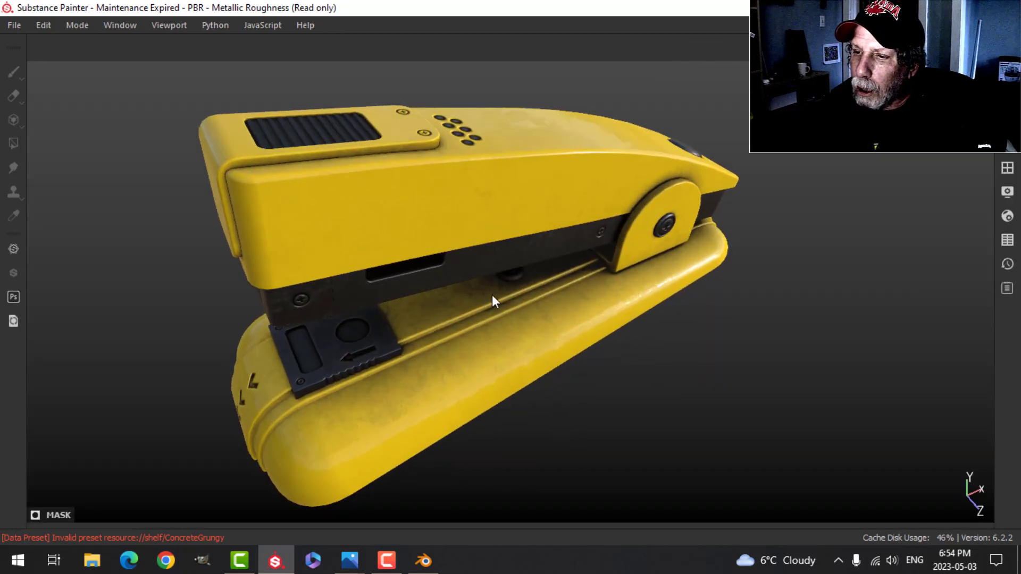
left_click_drag(491, 302, 545, 308)
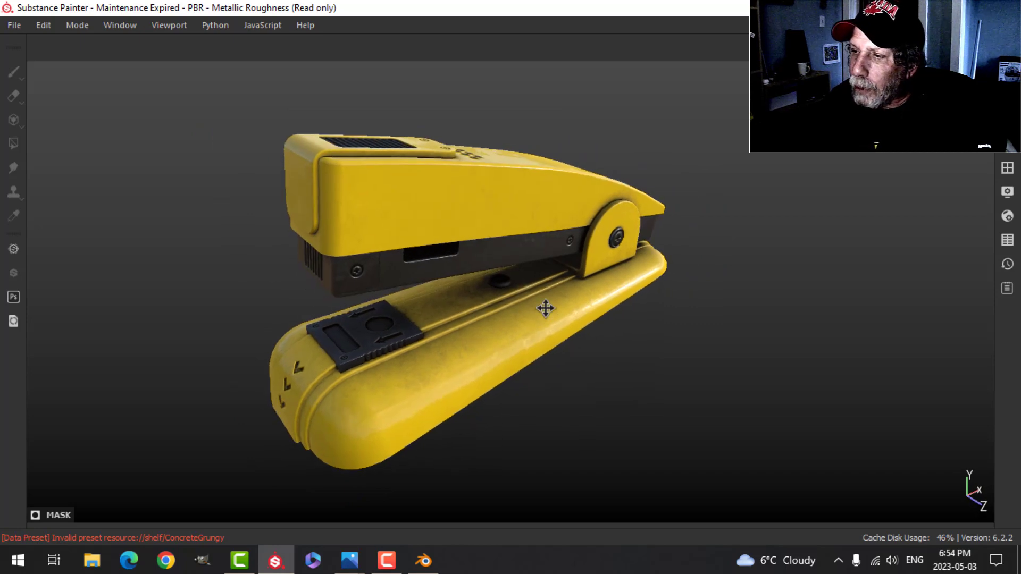
left_click_drag(545, 308, 542, 275)
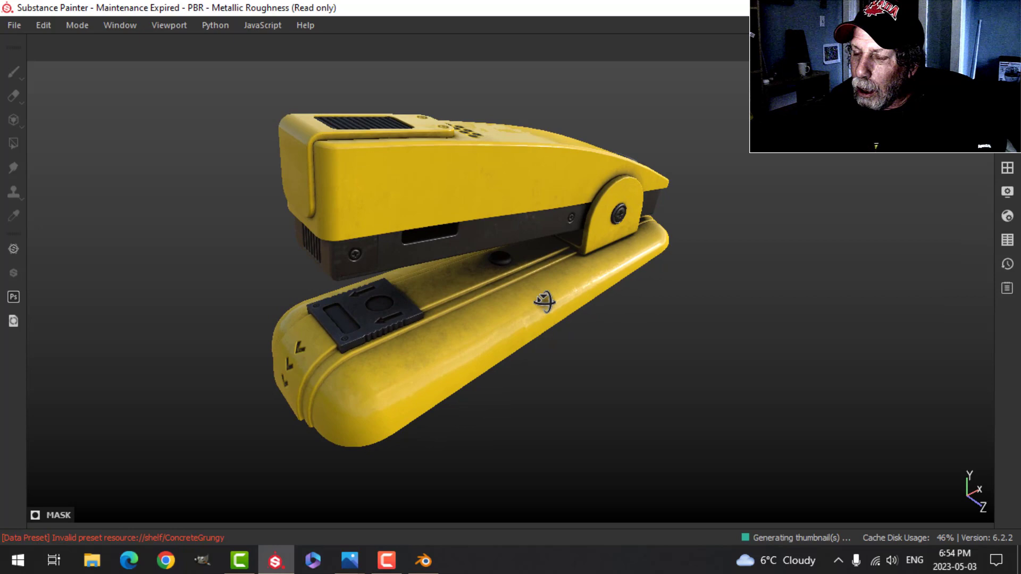
left_click_drag(539, 301, 548, 266)
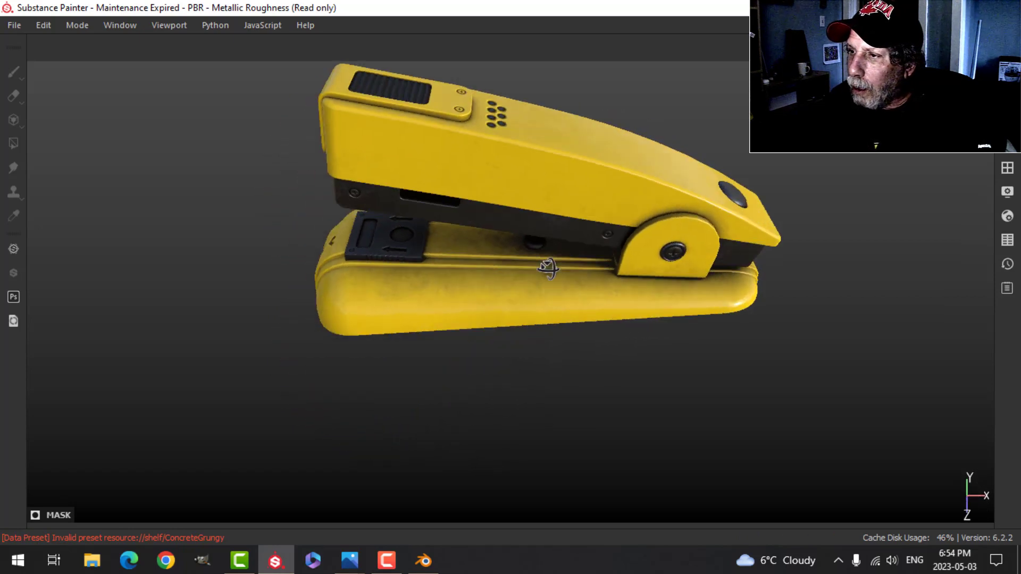
left_click_drag(549, 267, 768, 226)
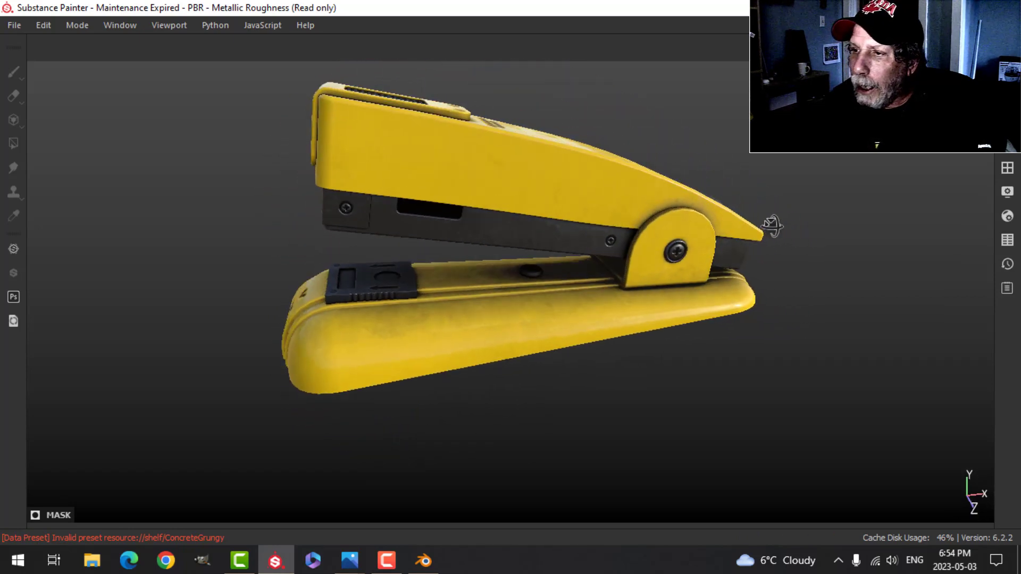
left_click_drag(772, 226, 547, 263)
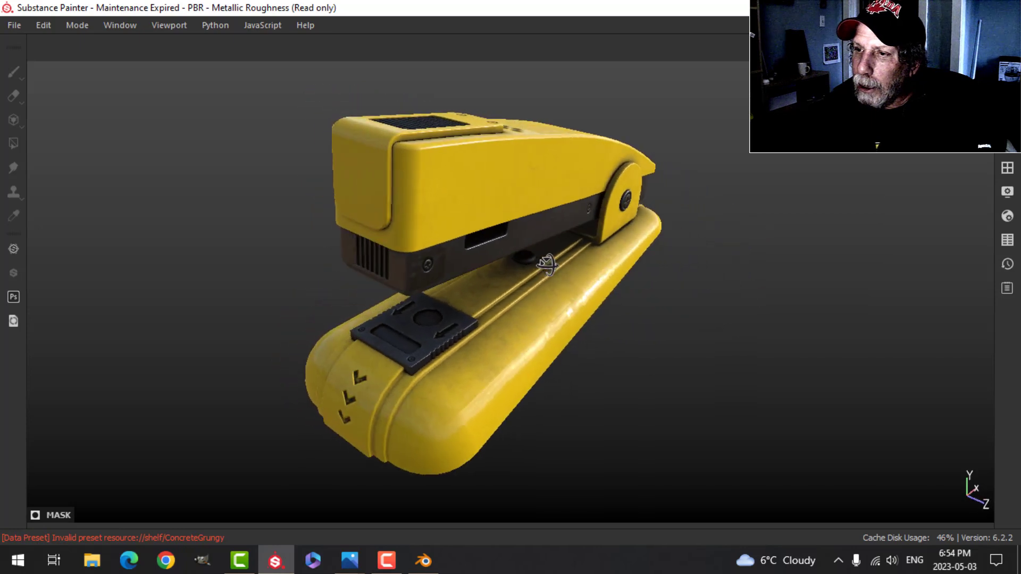
left_click_drag(547, 263, 563, 273)
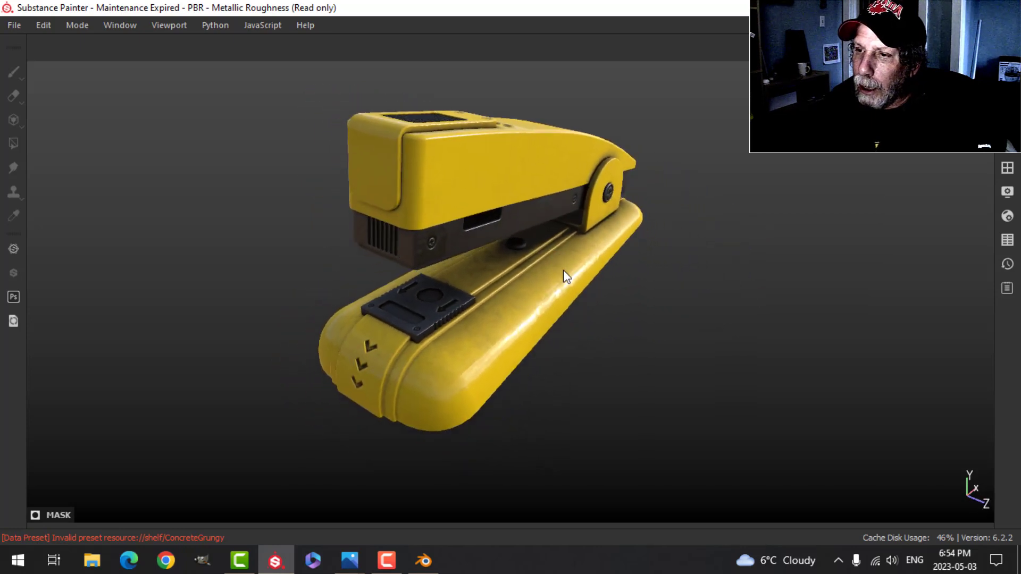
left_click_drag(562, 276, 569, 307)
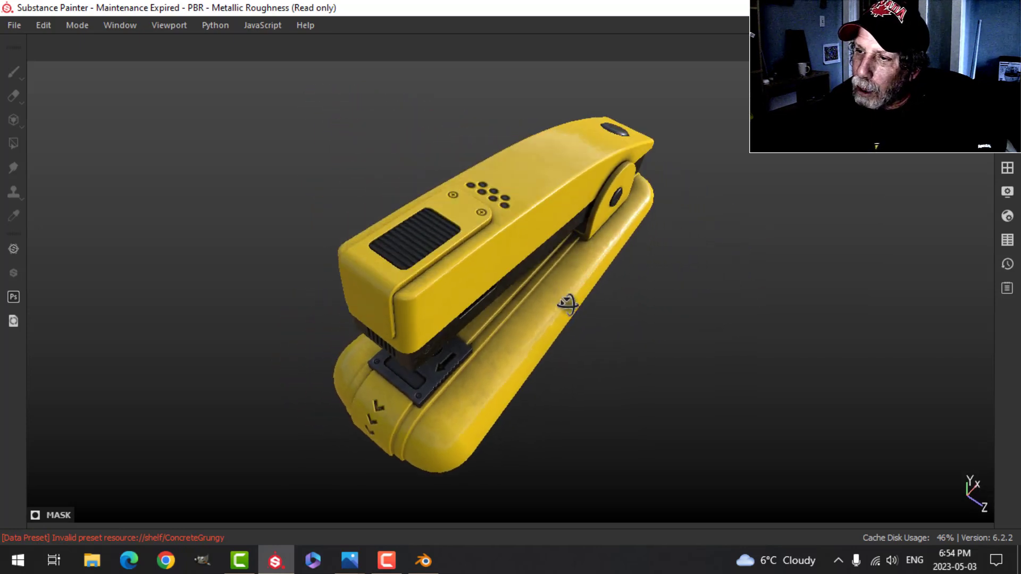
left_click_drag(569, 302, 557, 263)
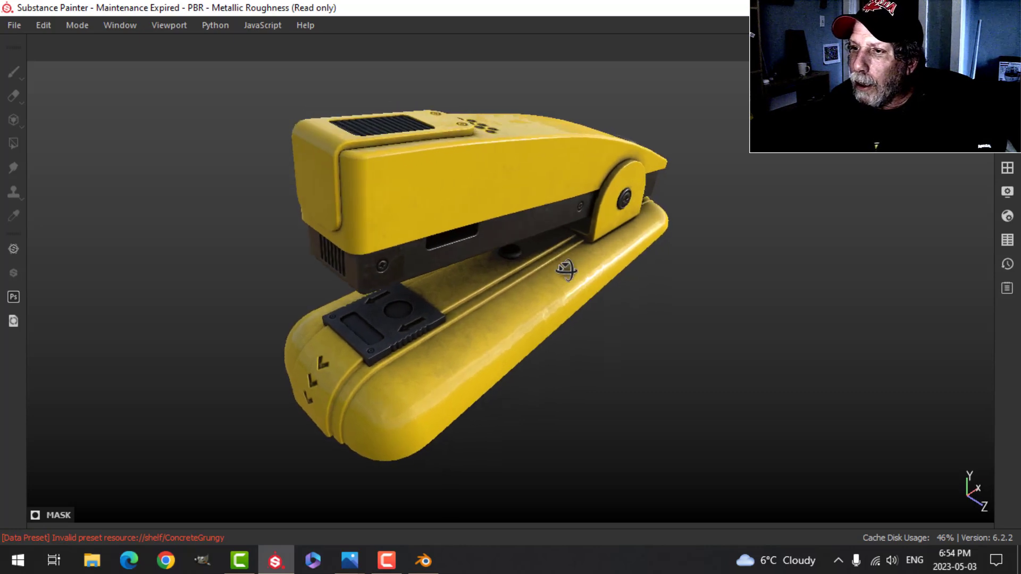
left_click_drag(567, 270, 511, 290)
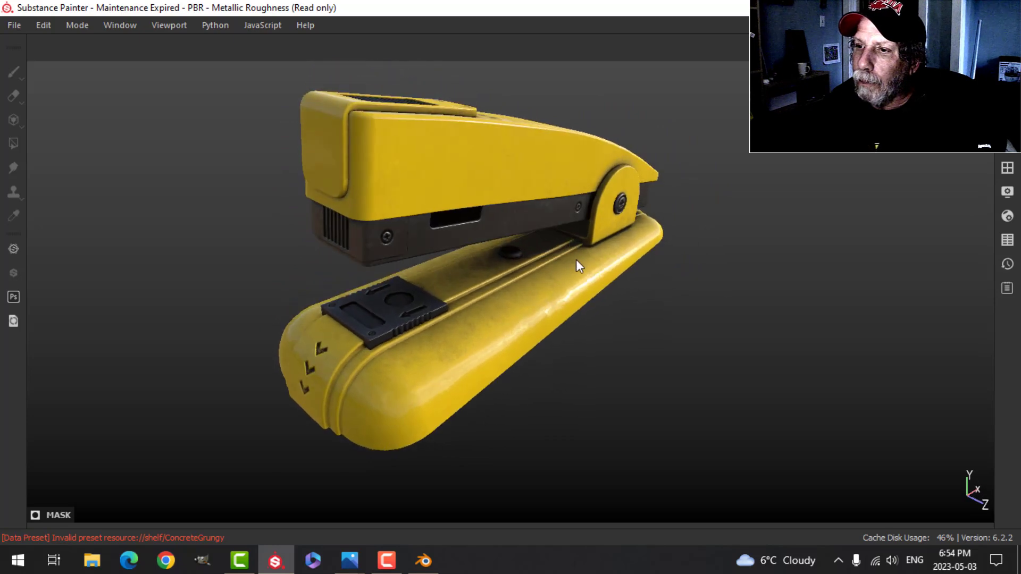
left_click_drag(580, 267, 543, 260)
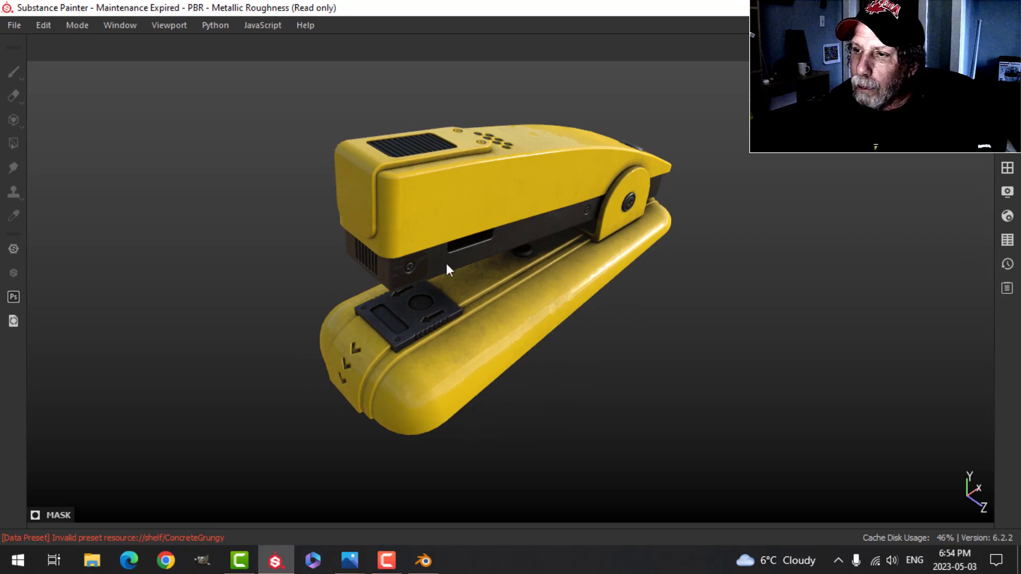
mouse_move(655, 282)
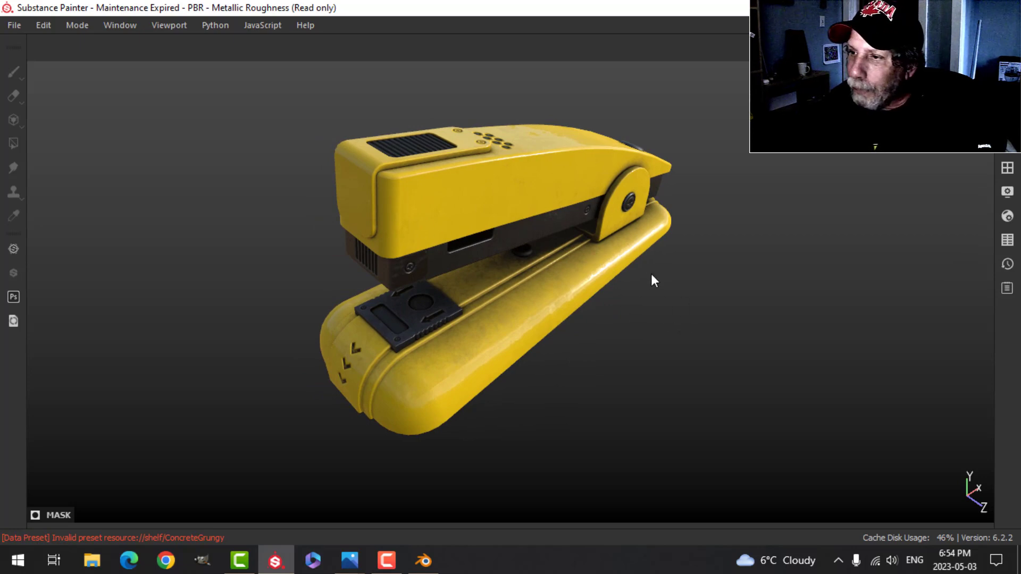
left_click_drag(654, 280, 700, 224)
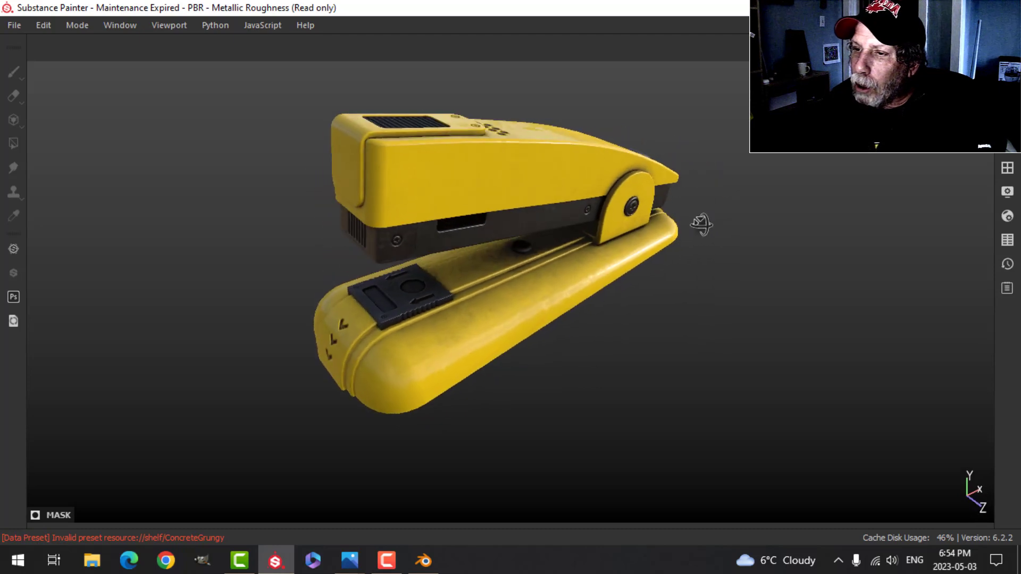
left_click_drag(701, 224, 644, 273)
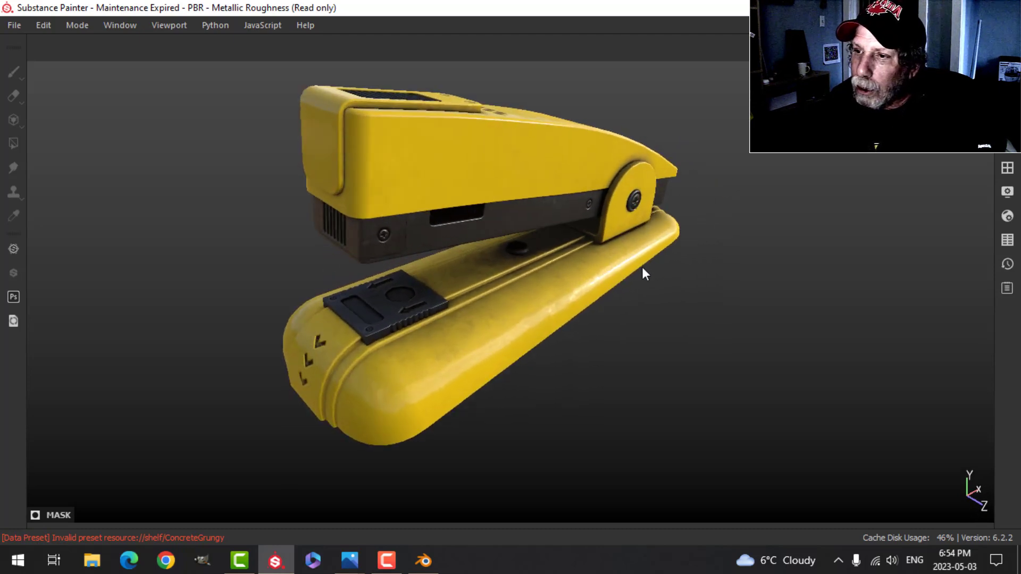